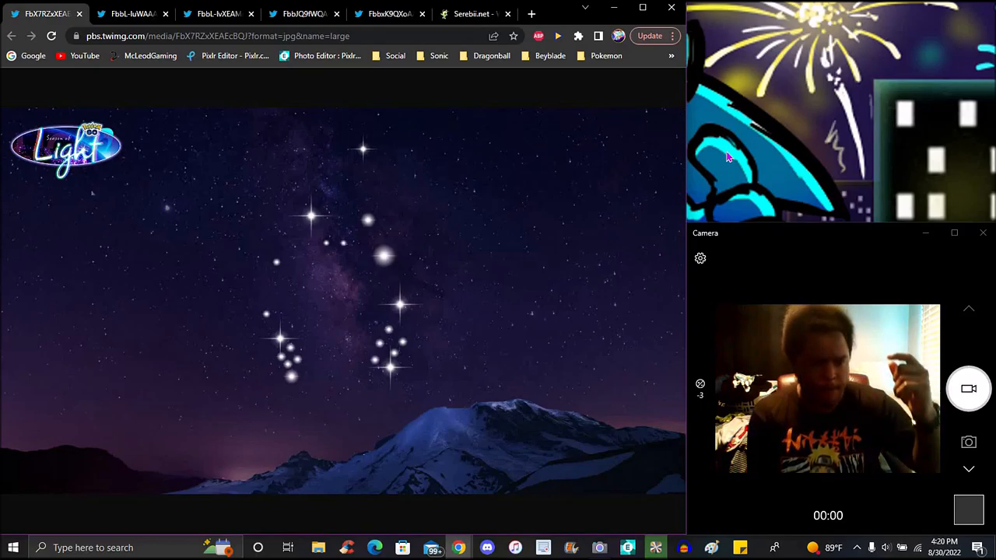
pyautogui.moveTo(592, 92)
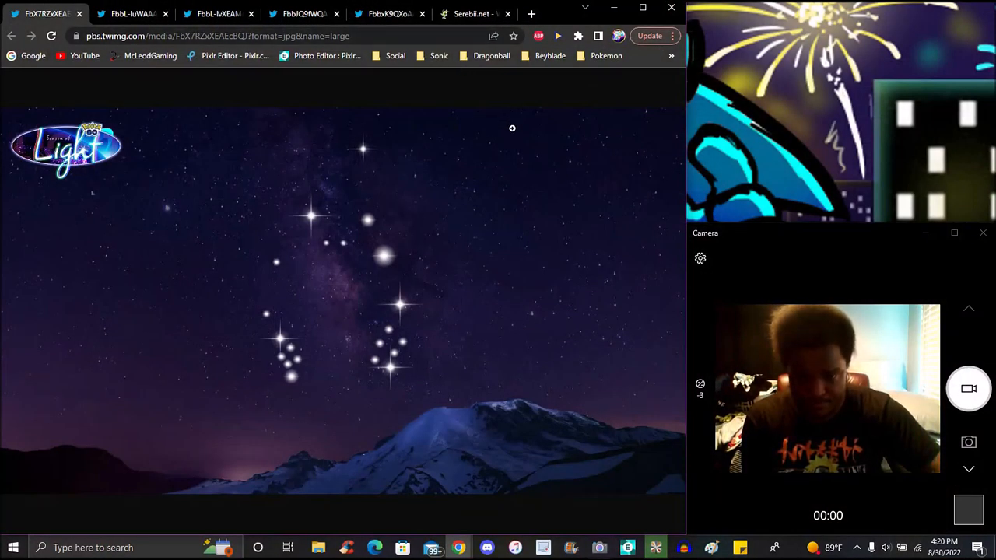
pyautogui.moveTo(264, 149)
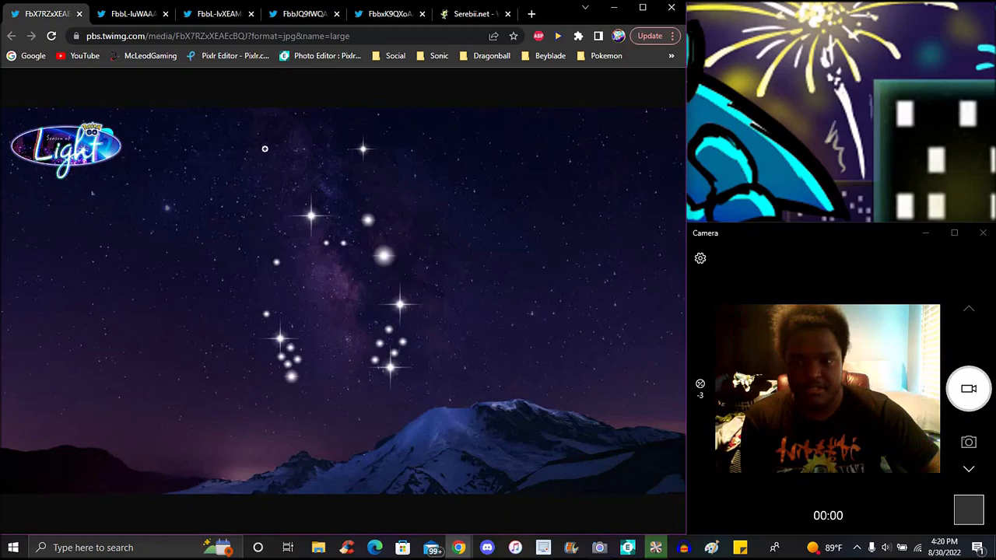
# Switch to the second tab showing the Season of Light overview infographic with Cosmog research and bonuses
pyautogui.click(133, 13)
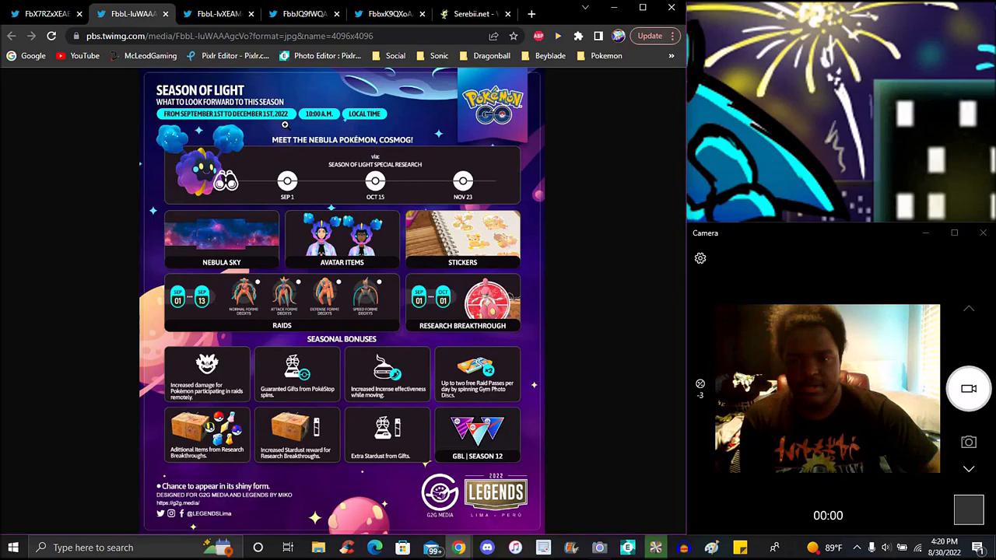
pyautogui.moveTo(299, 114)
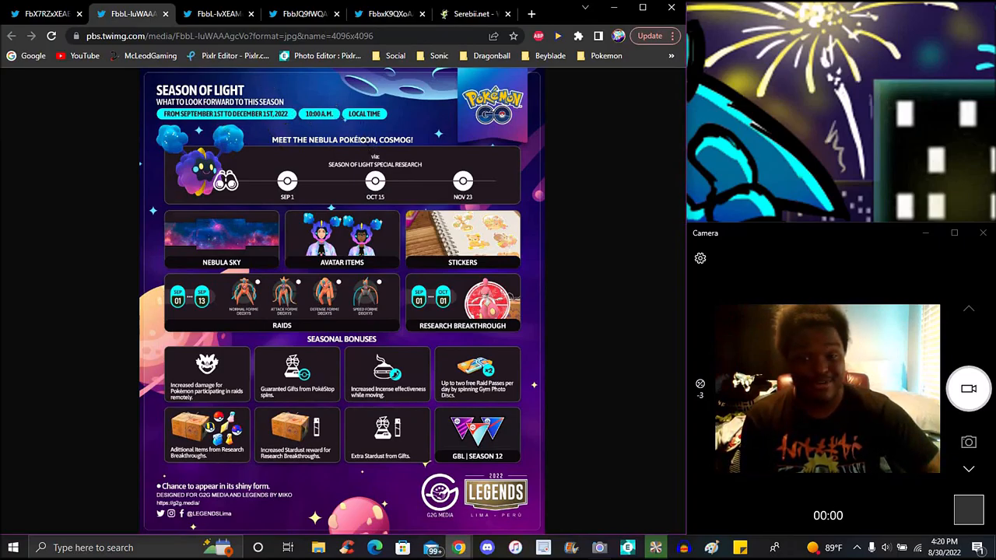
pyautogui.moveTo(247, 146)
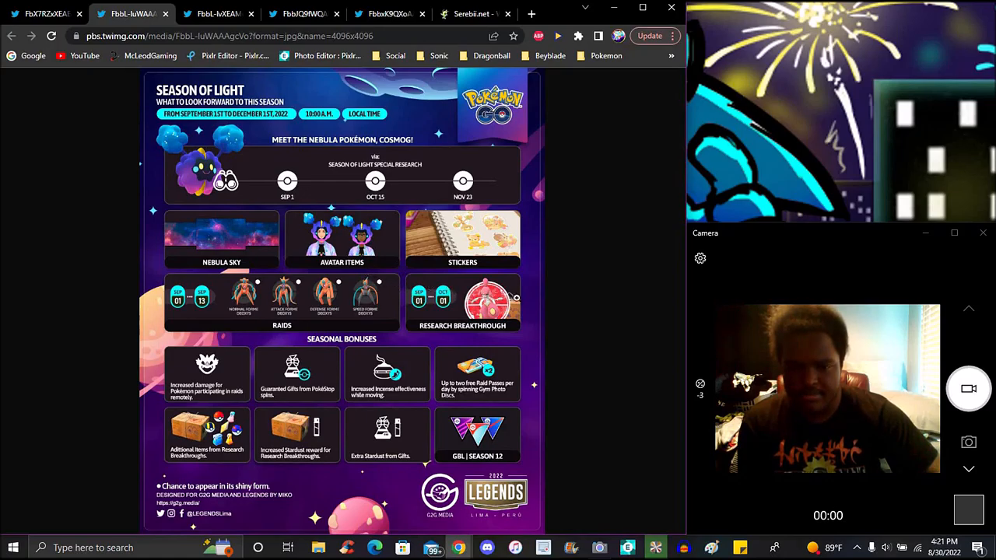
pyautogui.moveTo(645, 280)
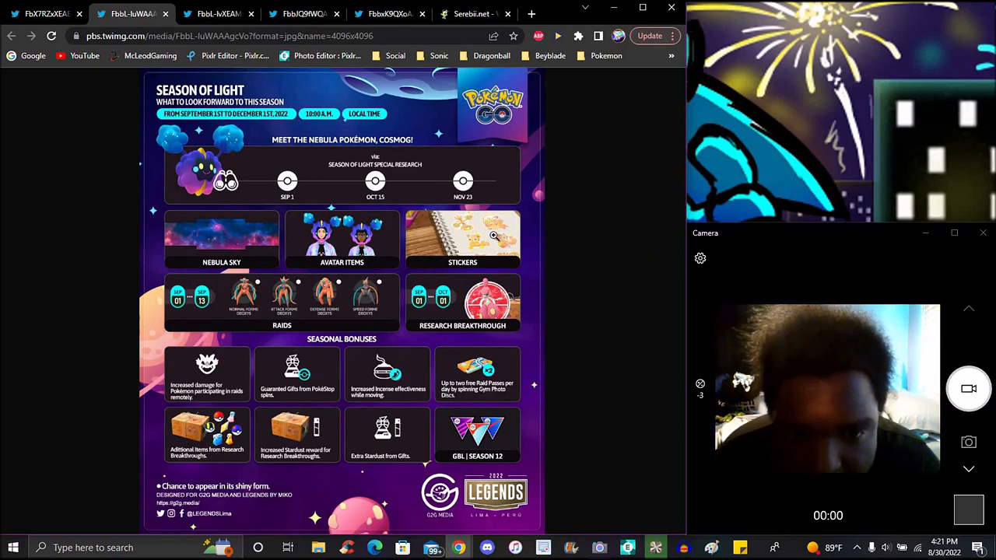
pyautogui.scroll(-3)
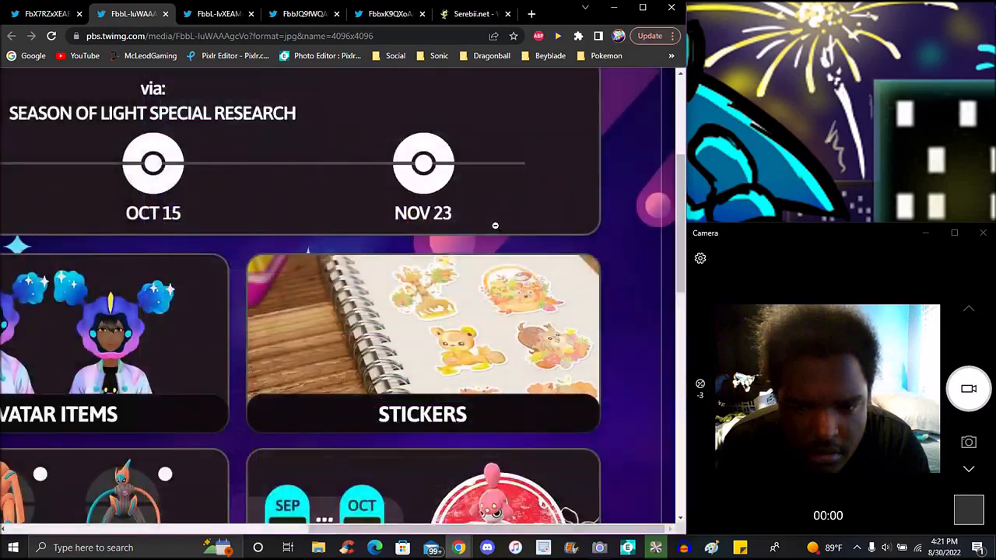
pyautogui.moveTo(528, 301)
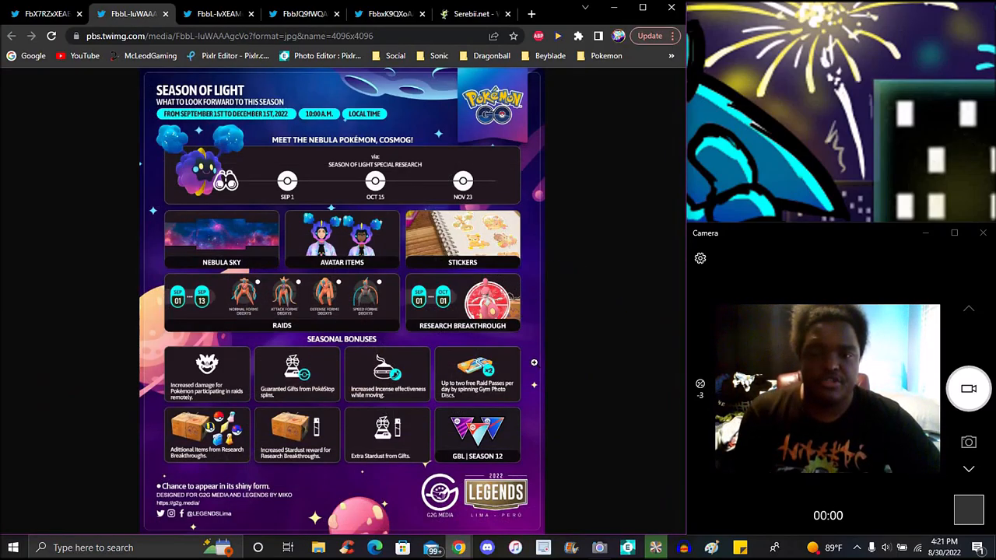
pyautogui.moveTo(623, 272)
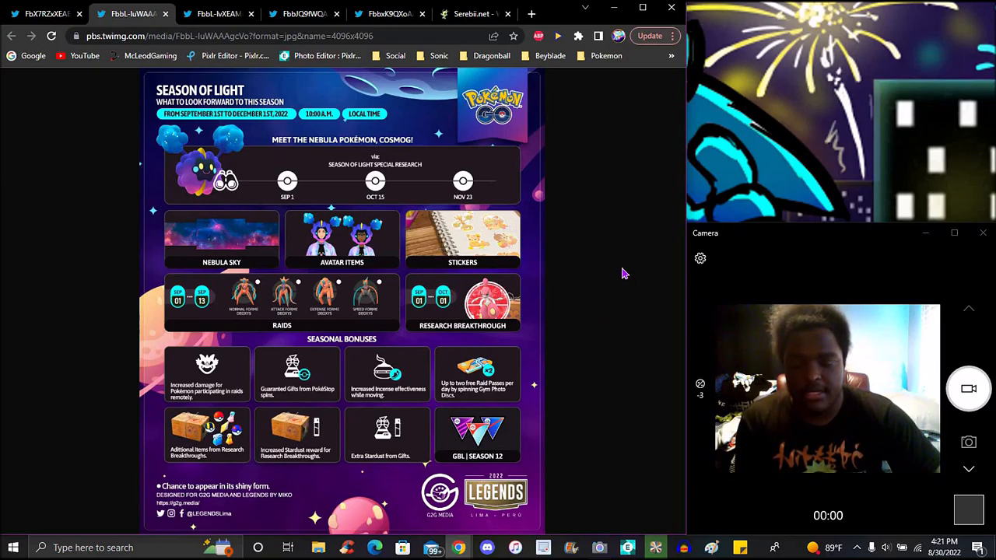
pyautogui.moveTo(563, 284)
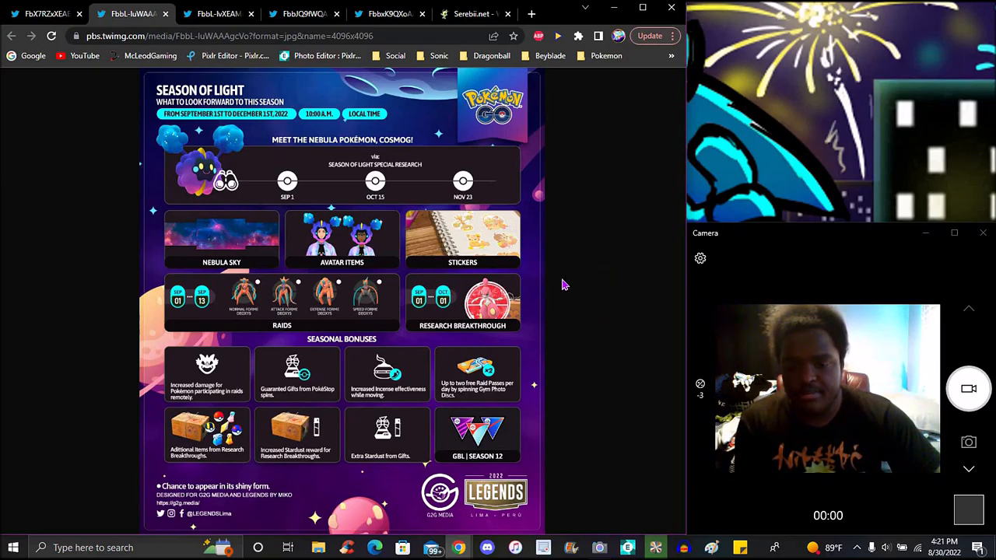
pyautogui.moveTo(579, 283)
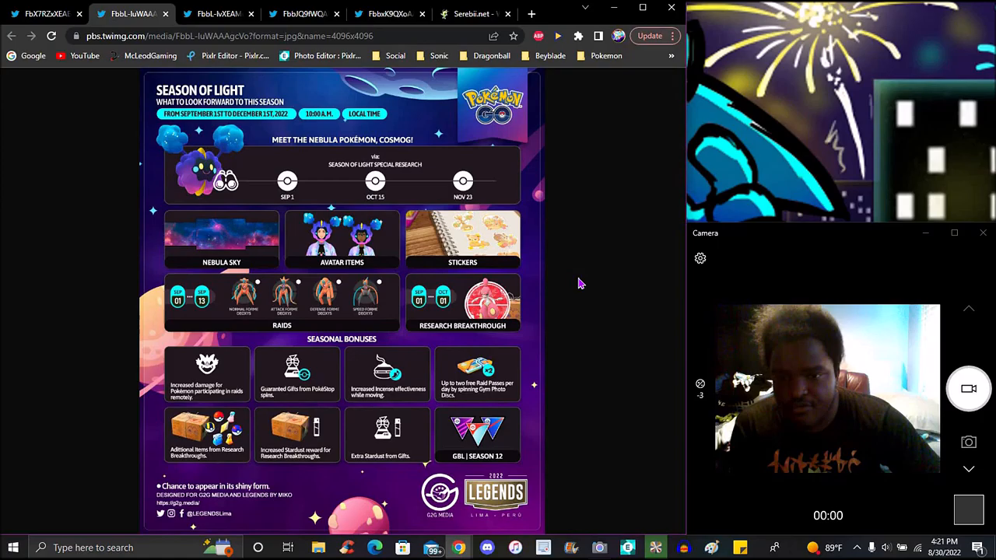
pyautogui.moveTo(578, 334)
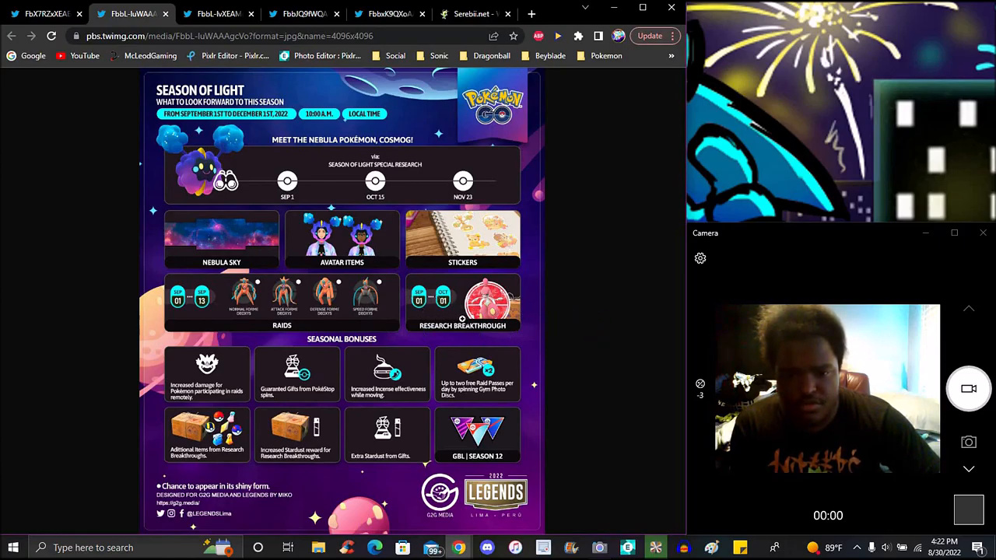
pyautogui.moveTo(600, 327)
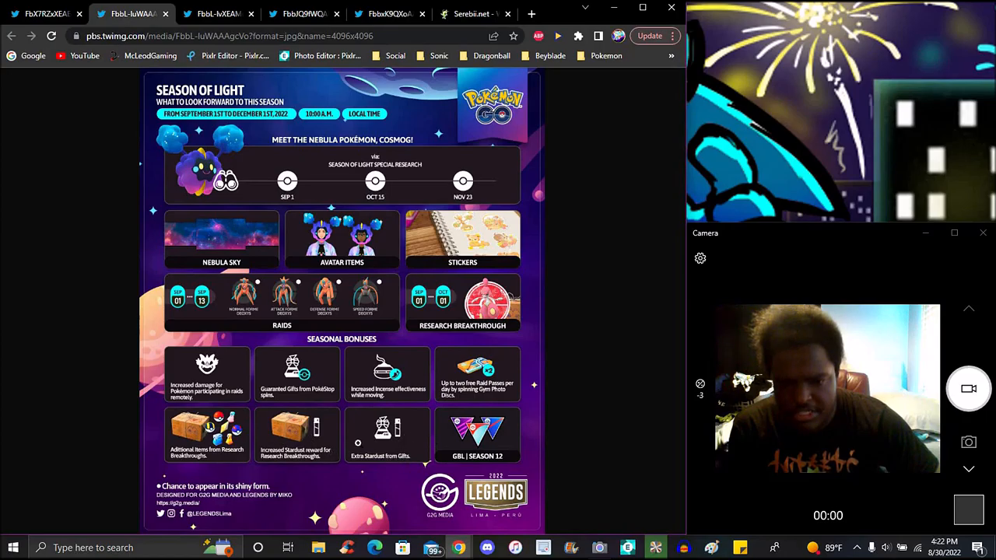
pyautogui.moveTo(591, 268)
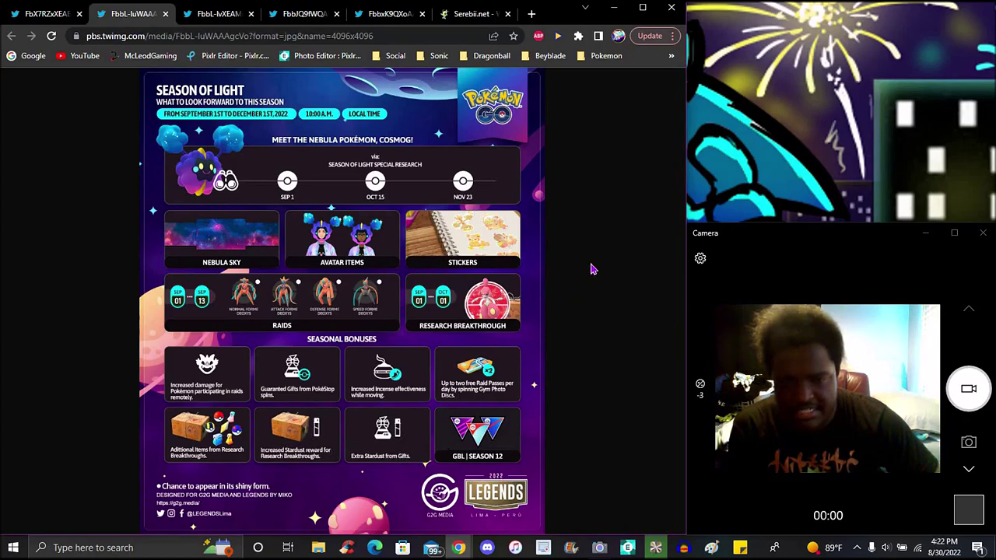
pyautogui.moveTo(473, 14)
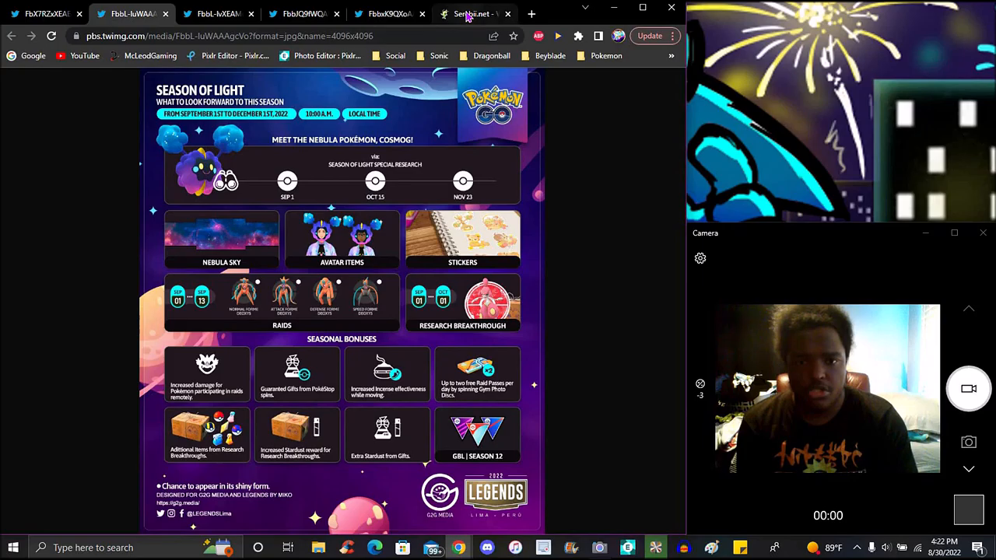
# Switch to the Serebii.net news tab and scroll to the GO Battle League season and move-change details
pyautogui.click(473, 13)
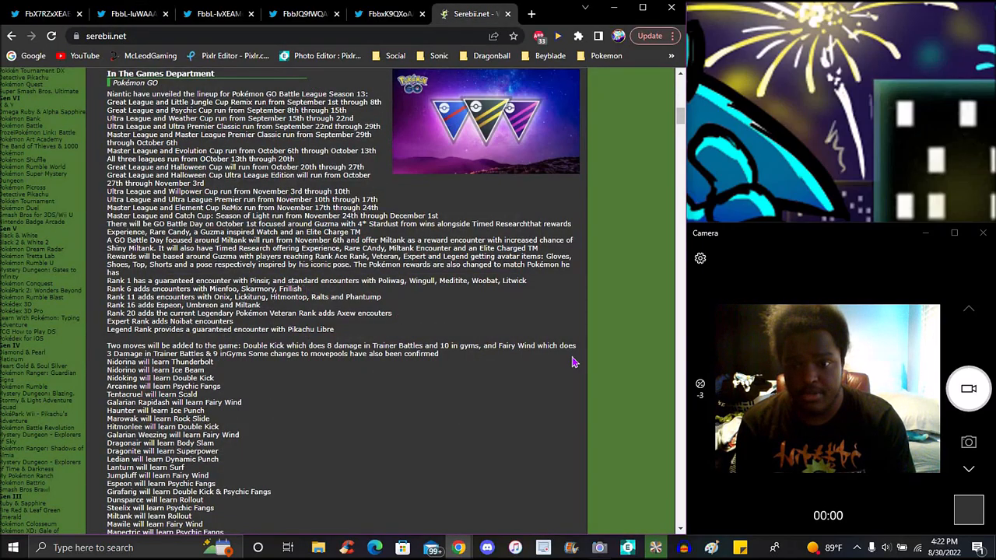
pyautogui.moveTo(584, 304)
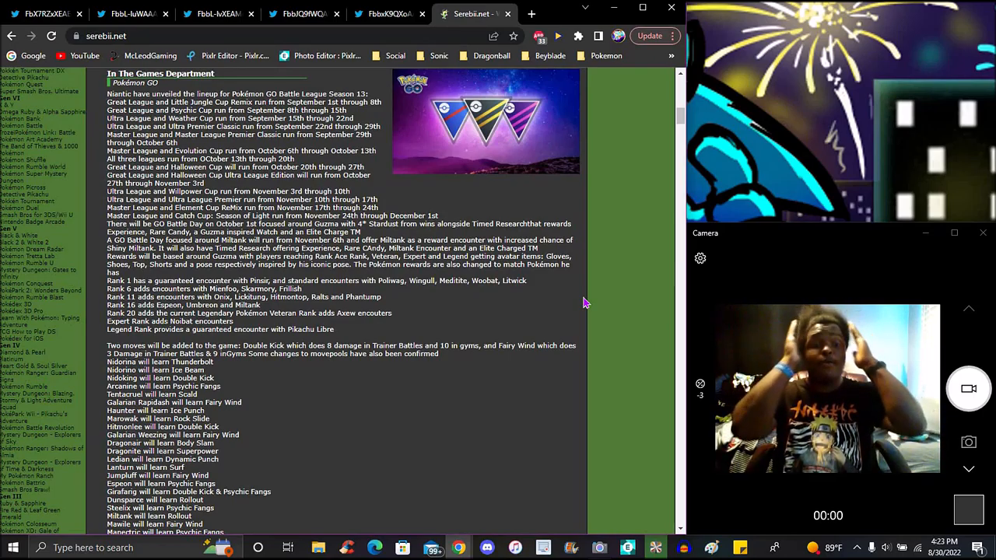
pyautogui.scroll(-3)
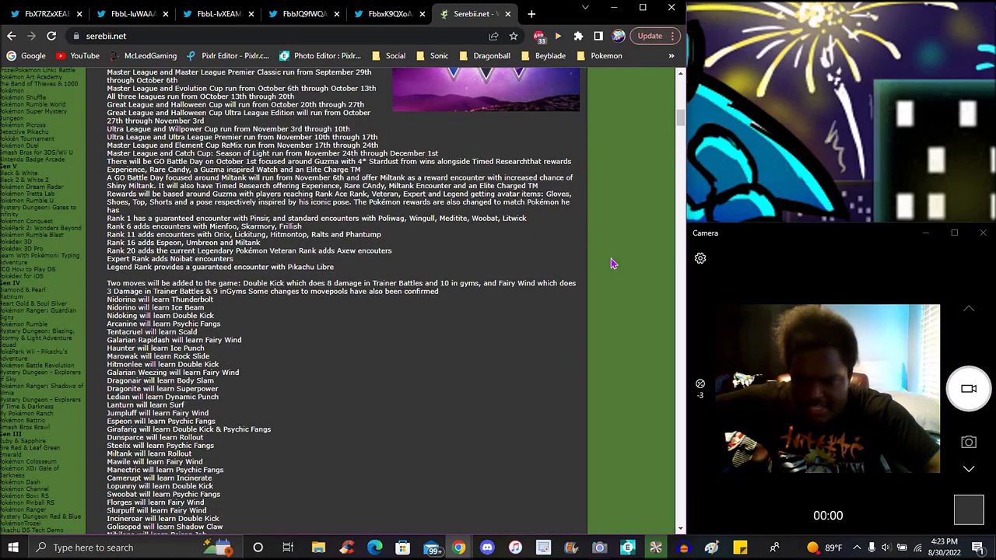
pyautogui.scroll(-3)
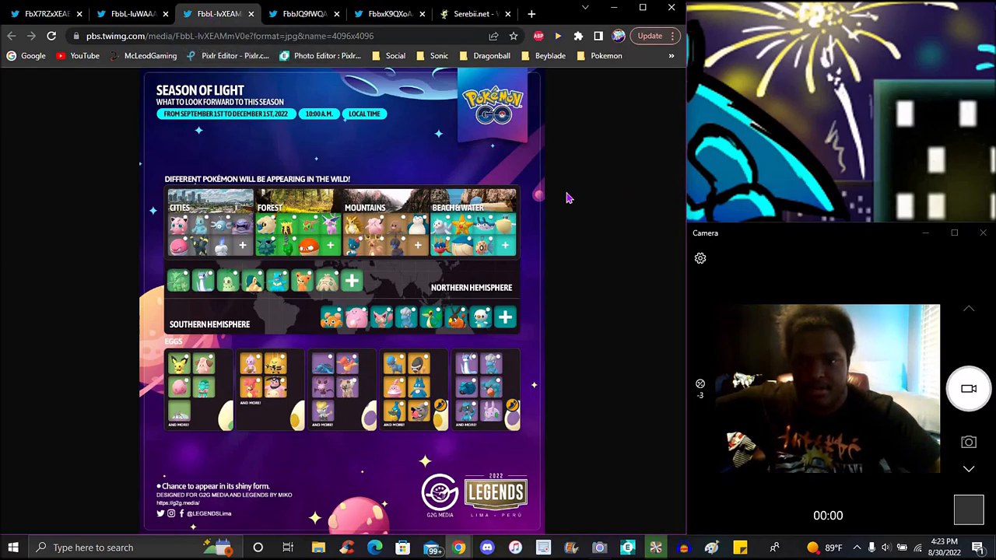
pyautogui.moveTo(403, 259)
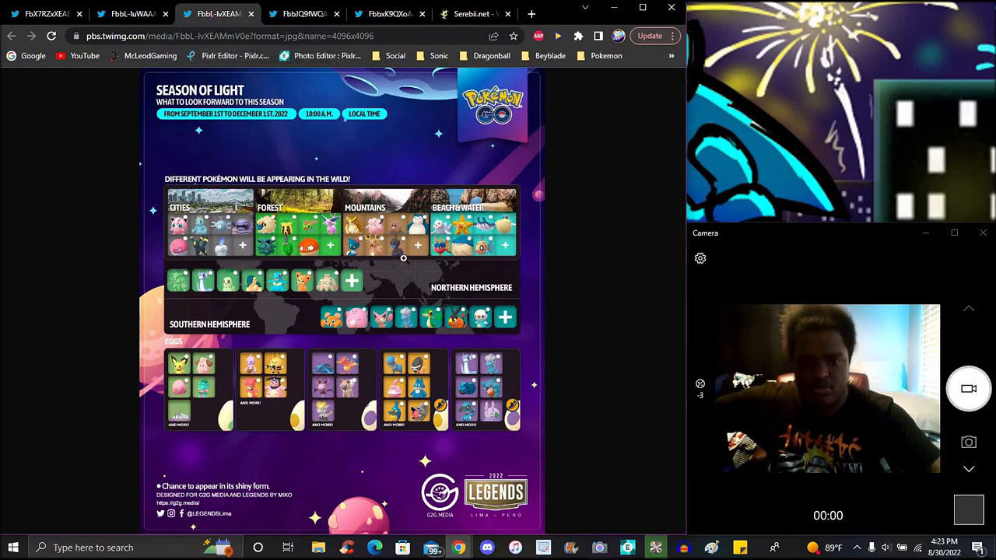
pyautogui.moveTo(607, 271)
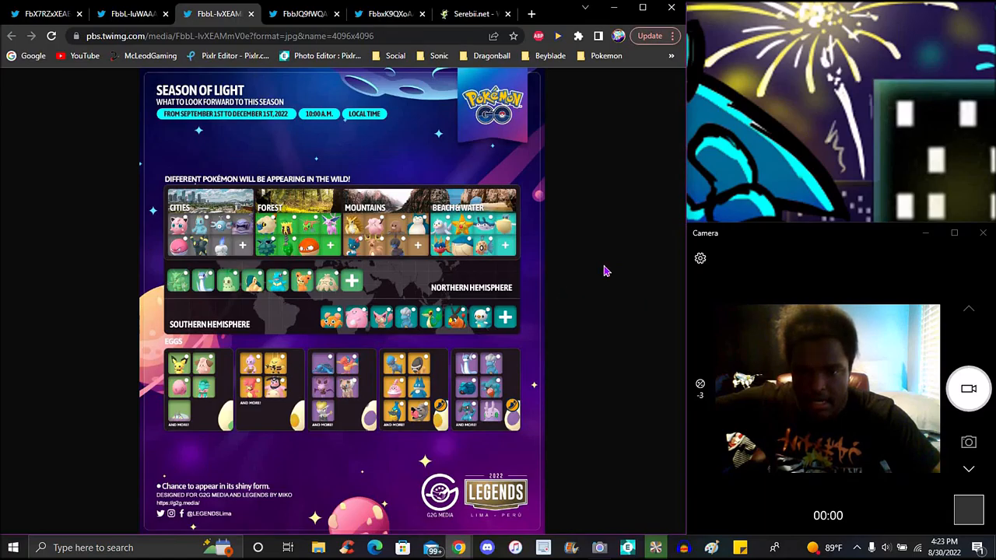
pyautogui.moveTo(619, 258)
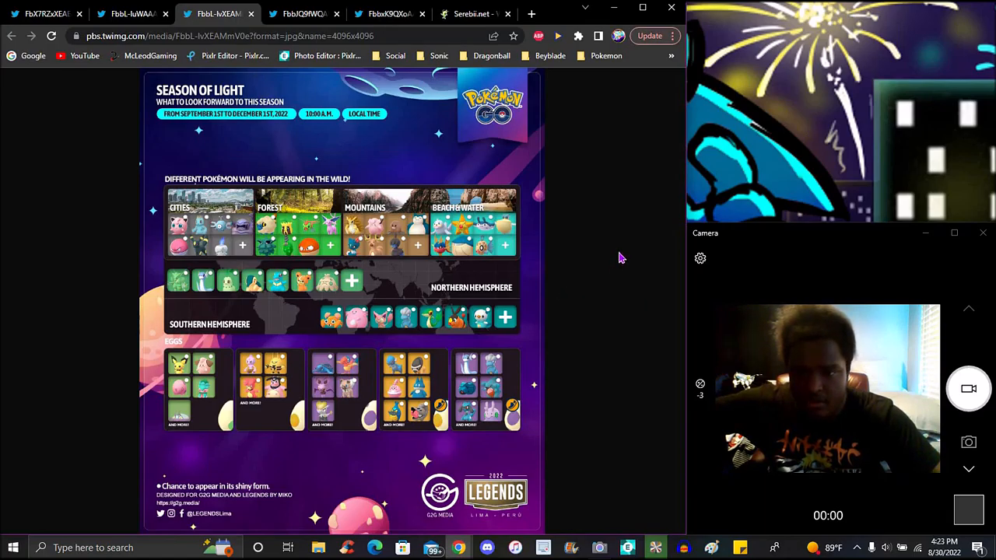
pyautogui.moveTo(605, 258)
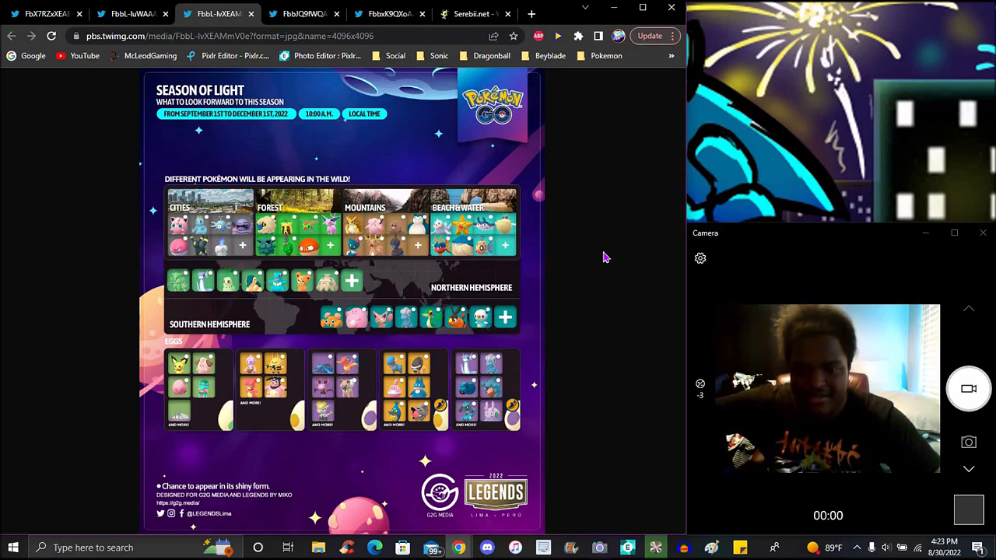
pyautogui.moveTo(569, 313)
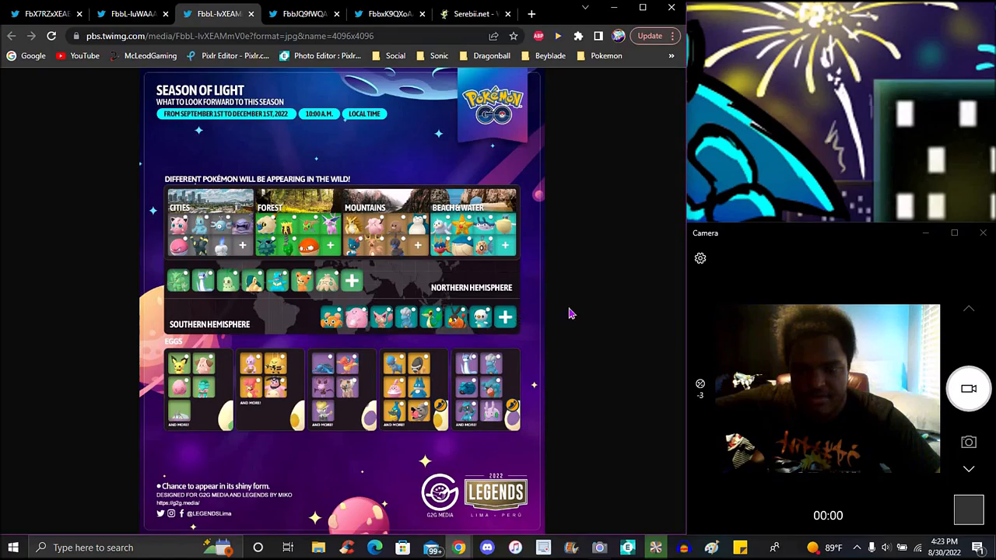
pyautogui.moveTo(412, 385)
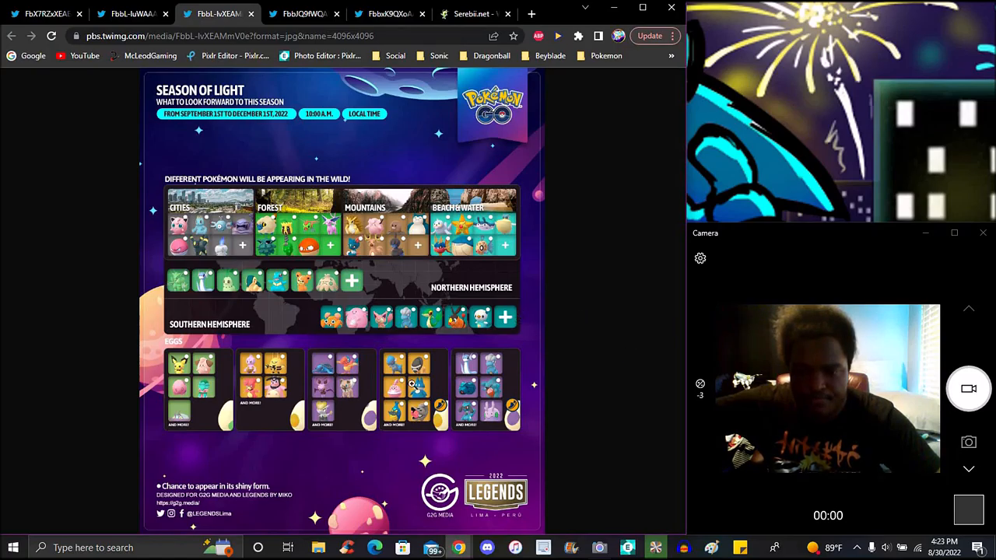
pyautogui.moveTo(666, 345)
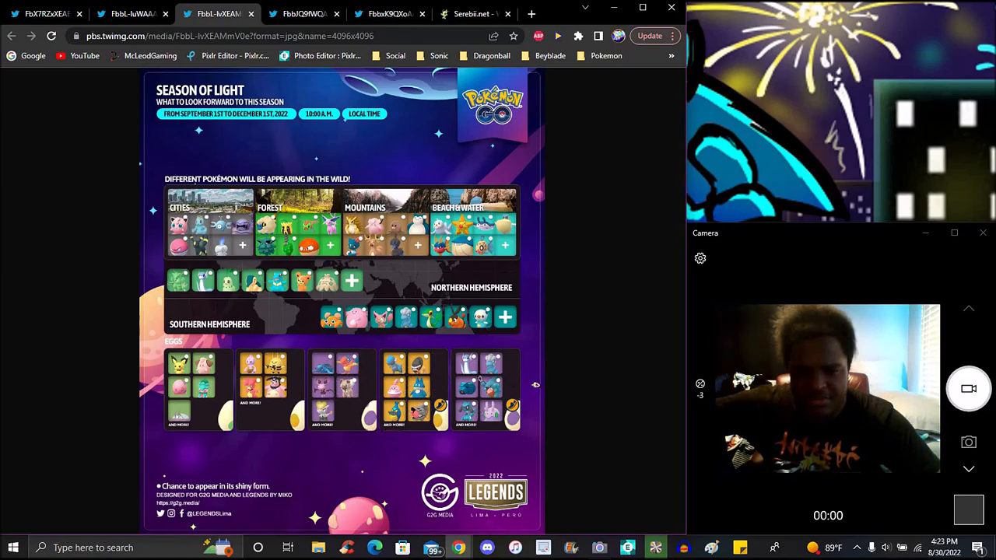
pyautogui.moveTo(563, 443)
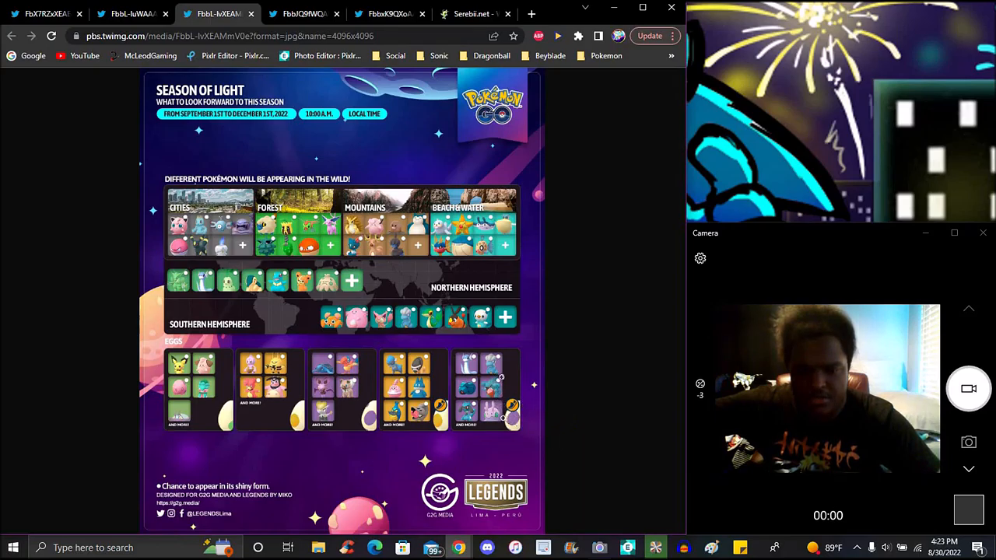
pyautogui.moveTo(584, 381)
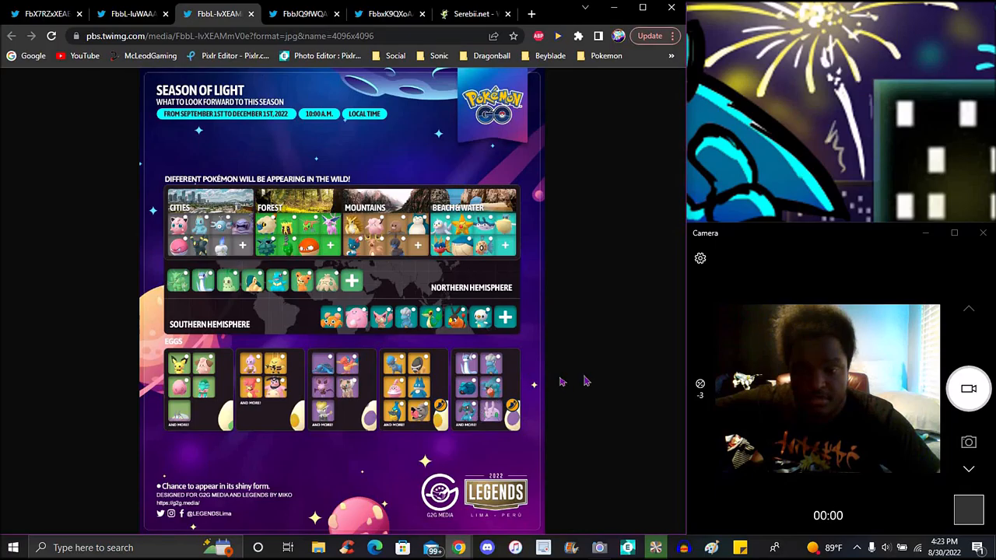
pyautogui.moveTo(584, 308)
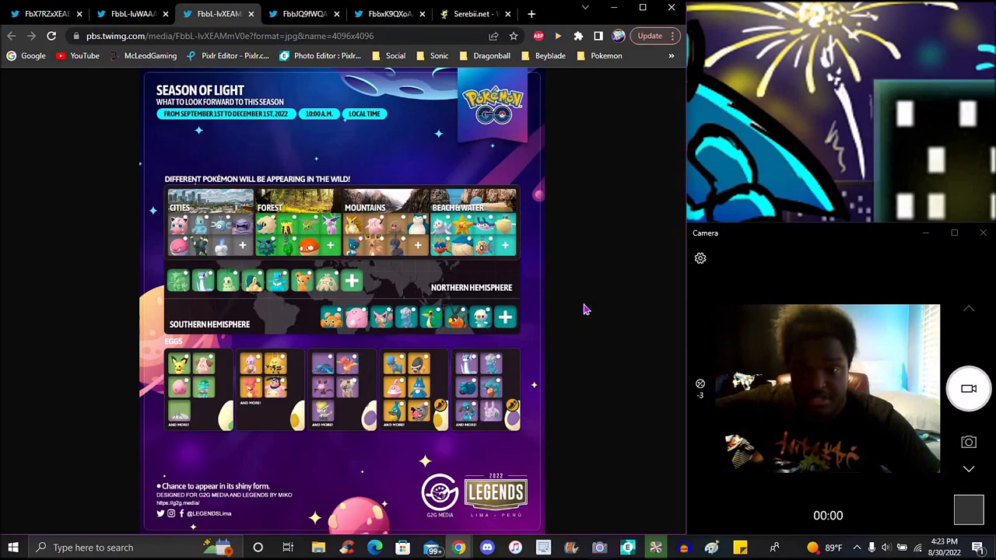
pyautogui.moveTo(585, 298)
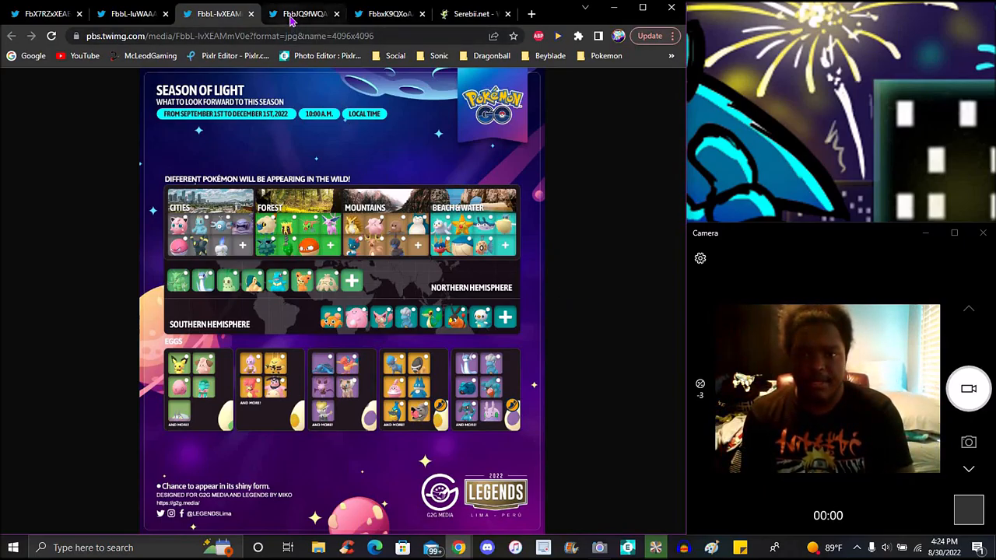
pyautogui.click(304, 13)
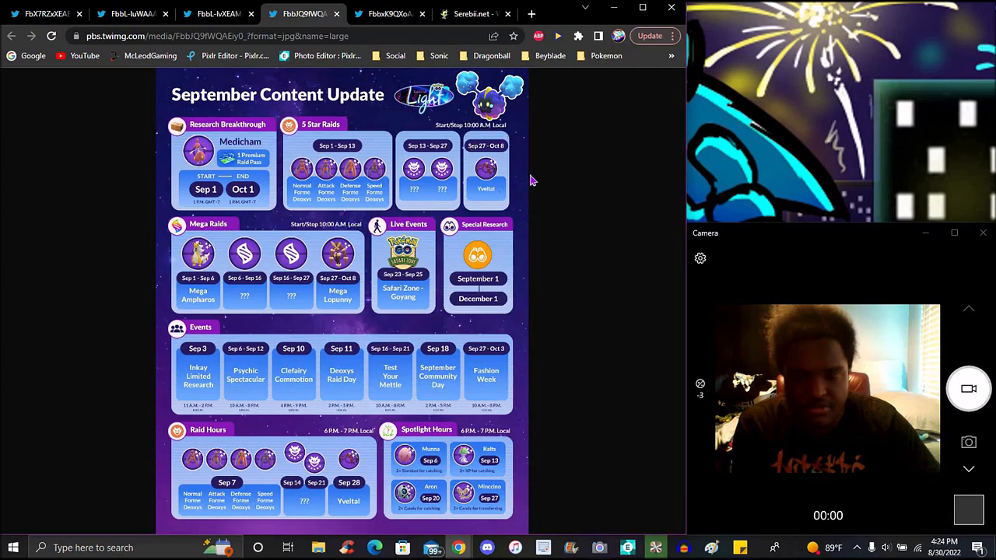
pyautogui.moveTo(545, 180)
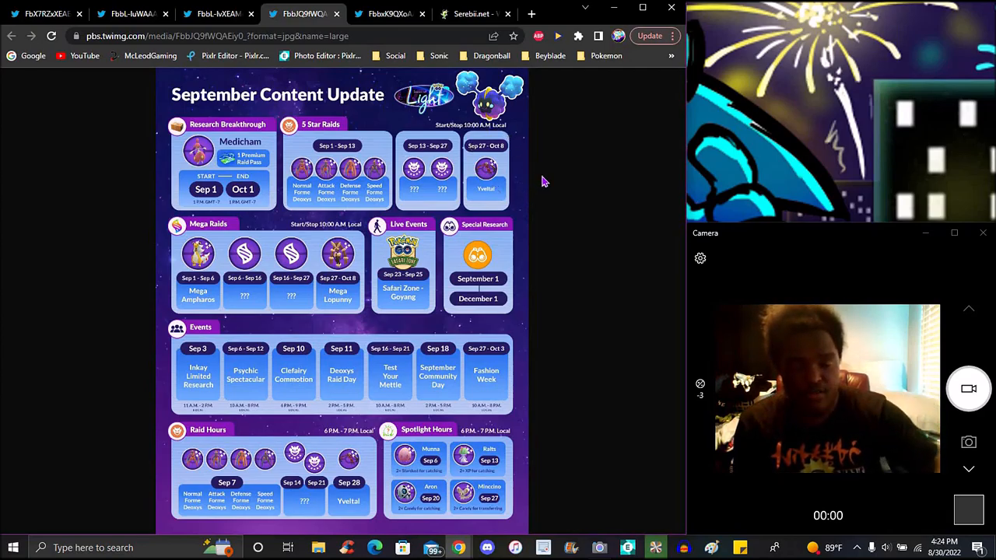
pyautogui.moveTo(557, 208)
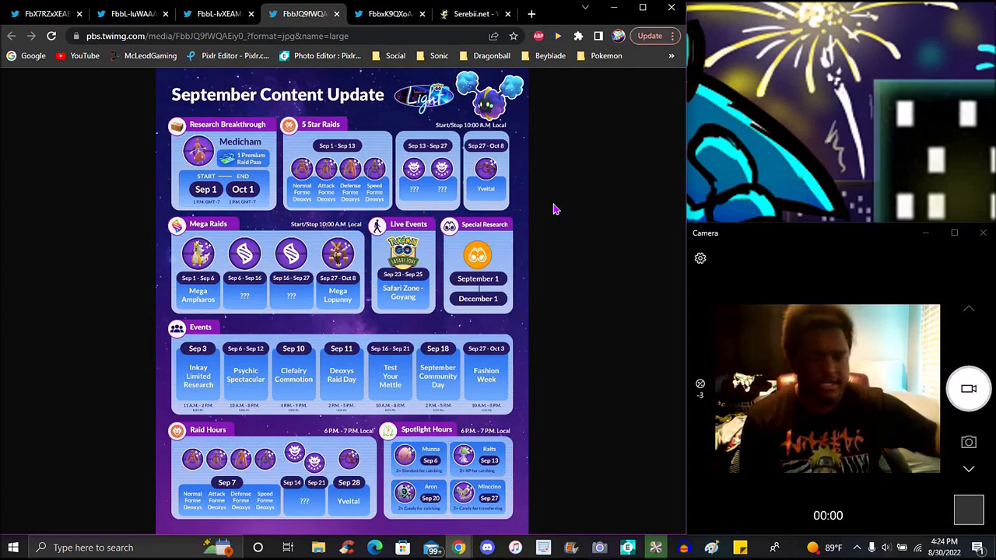
pyautogui.moveTo(566, 221)
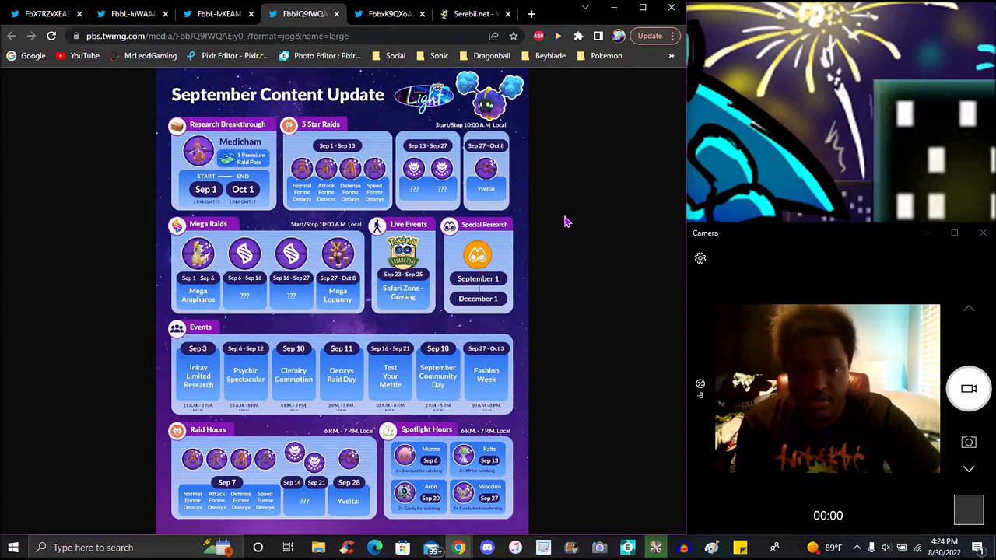
pyautogui.moveTo(628, 214)
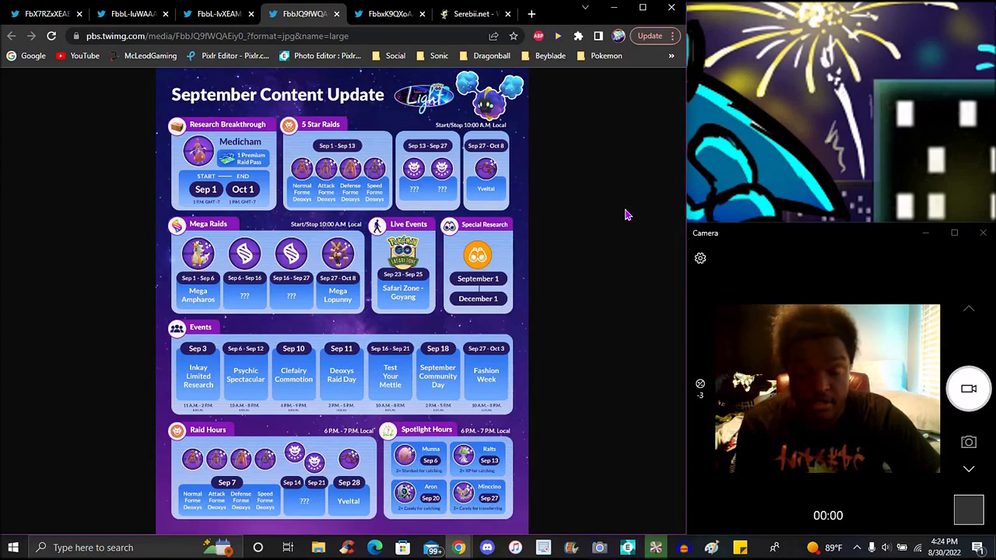
pyautogui.moveTo(597, 205)
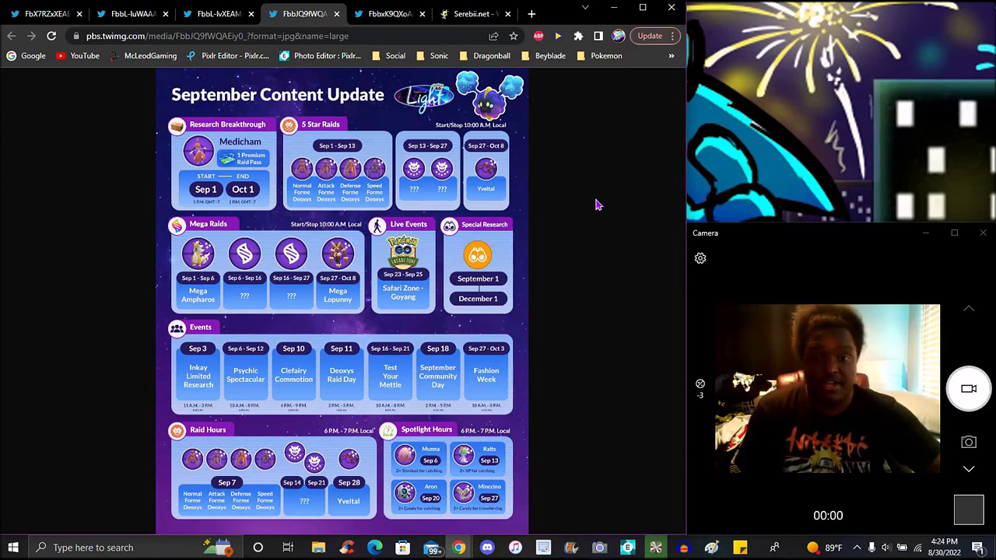
pyautogui.moveTo(558, 268)
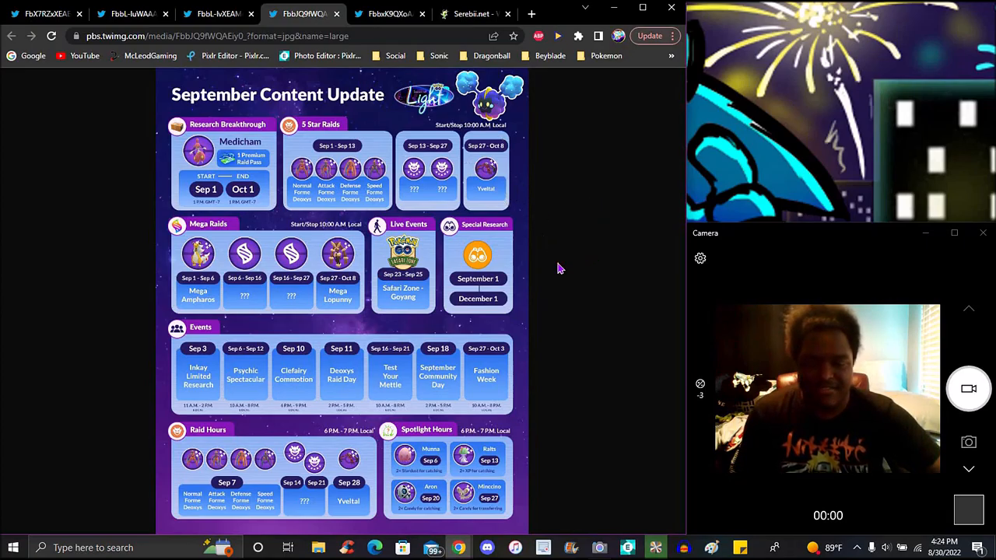
pyautogui.moveTo(566, 235)
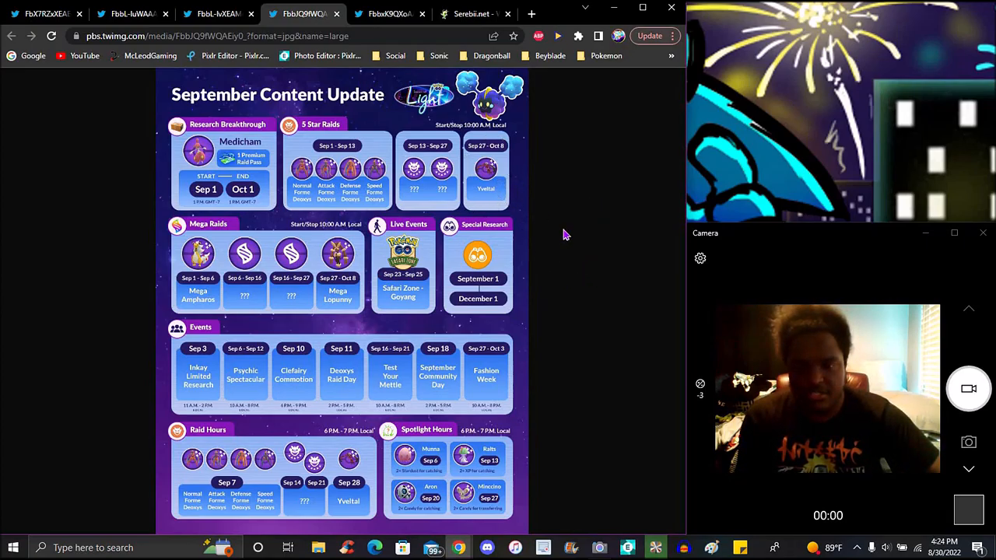
pyautogui.moveTo(557, 282)
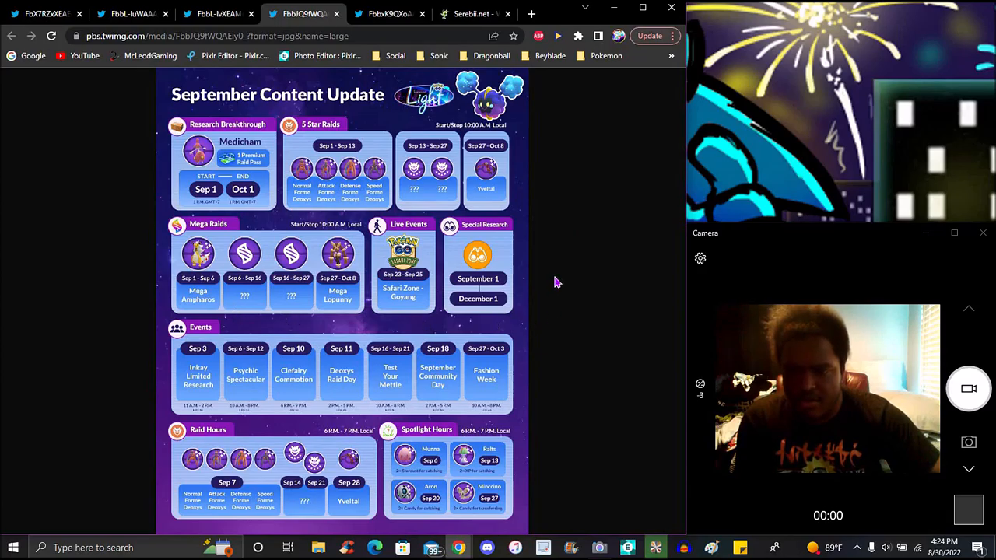
pyautogui.moveTo(362, 339)
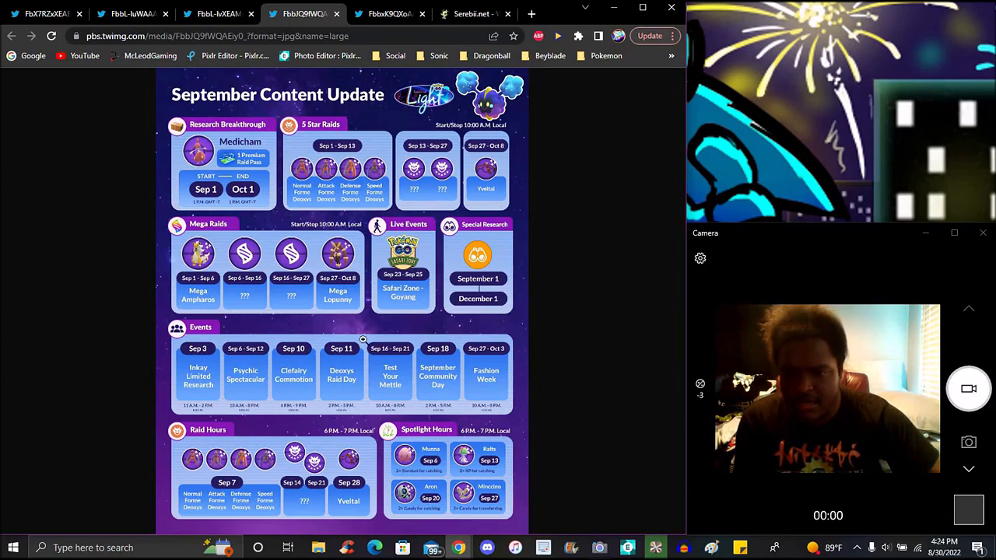
pyautogui.moveTo(588, 315)
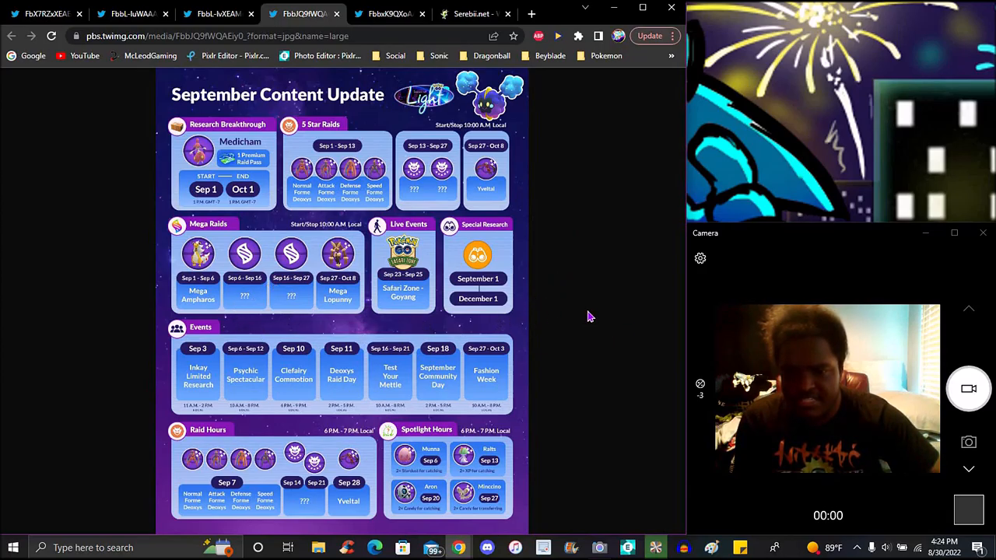
pyautogui.moveTo(585, 294)
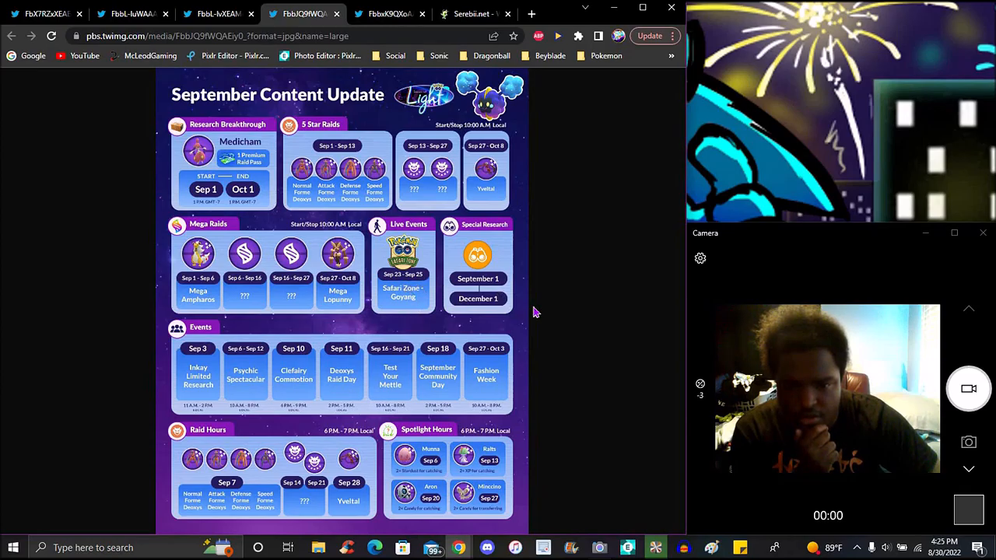
pyautogui.moveTo(548, 343)
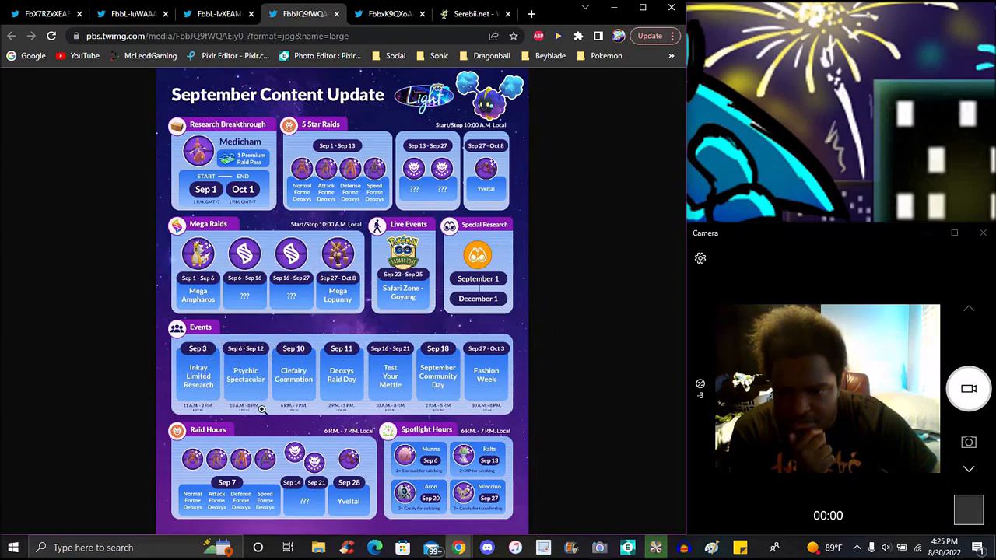
pyautogui.moveTo(557, 401)
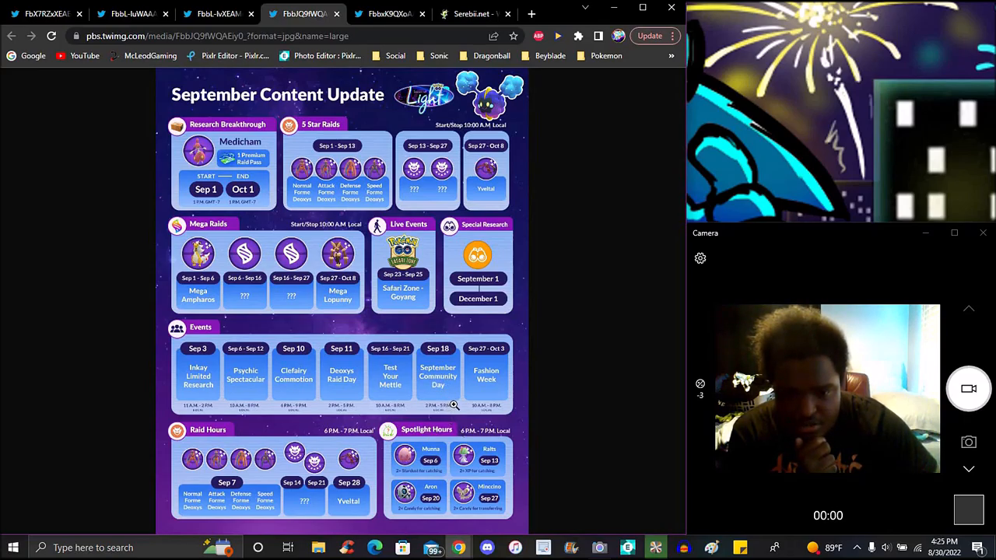
pyautogui.moveTo(442, 386)
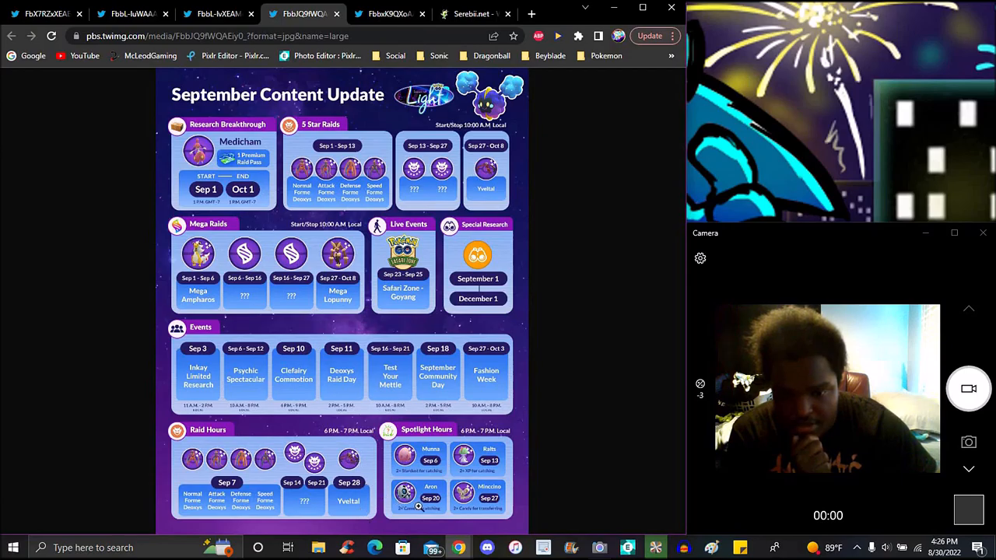
pyautogui.moveTo(623, 445)
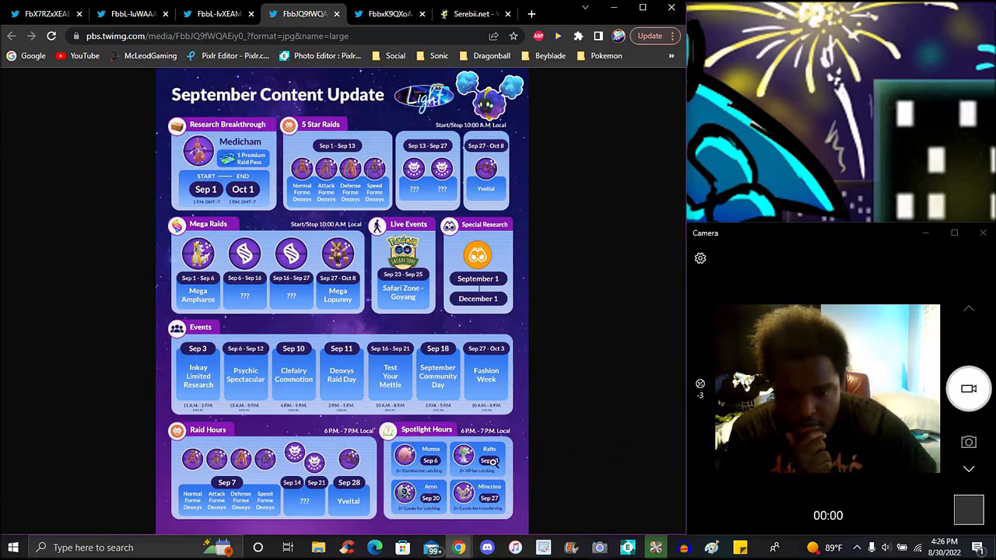
pyautogui.scroll(-3)
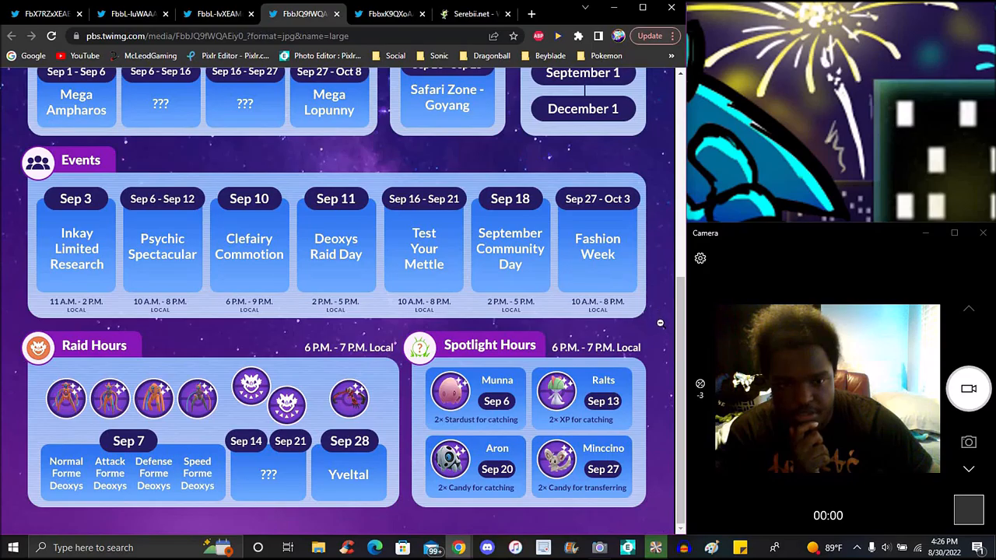
# Scroll the enlarged September Content Update infographic to its Events and Raid Hours sections
pyautogui.scroll(3)
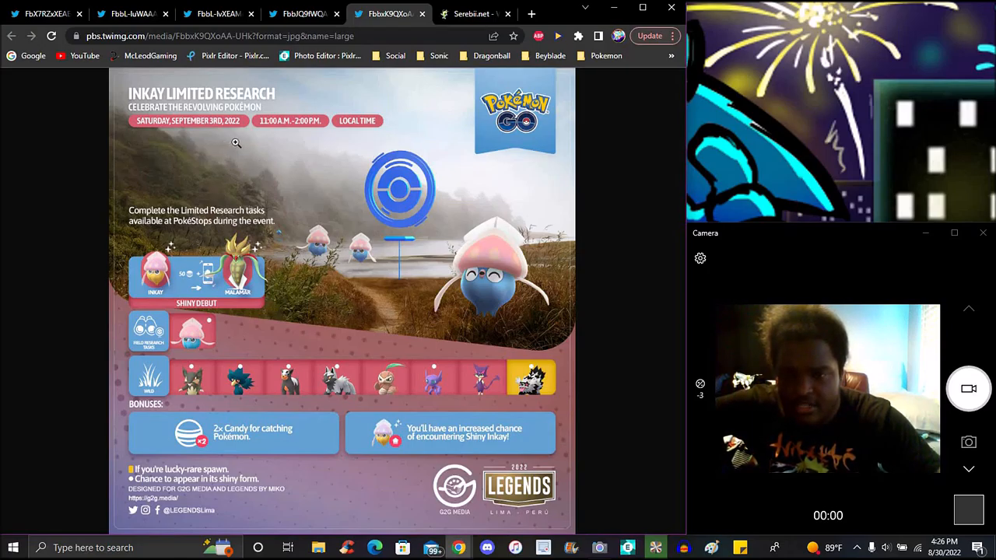
pyautogui.moveTo(346, 134)
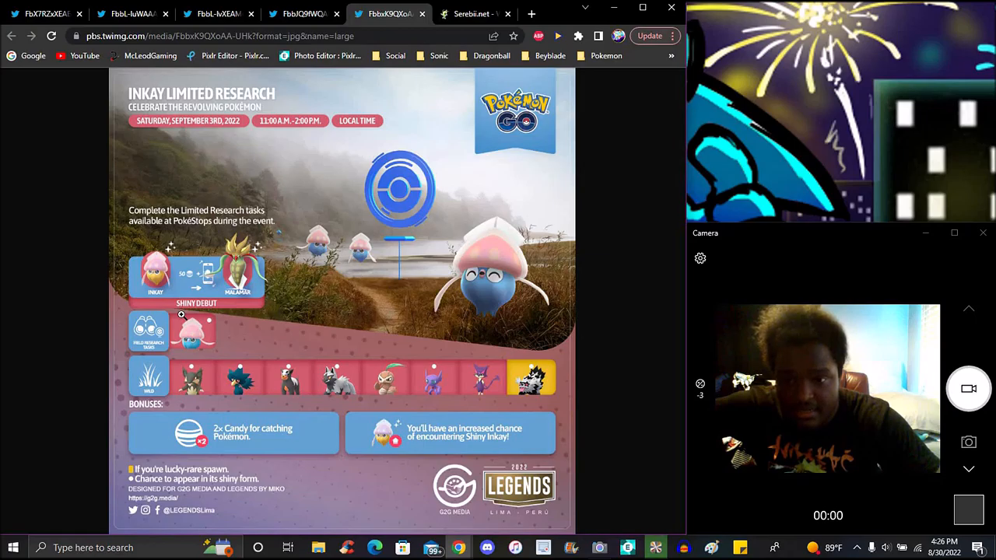
pyautogui.moveTo(234, 339)
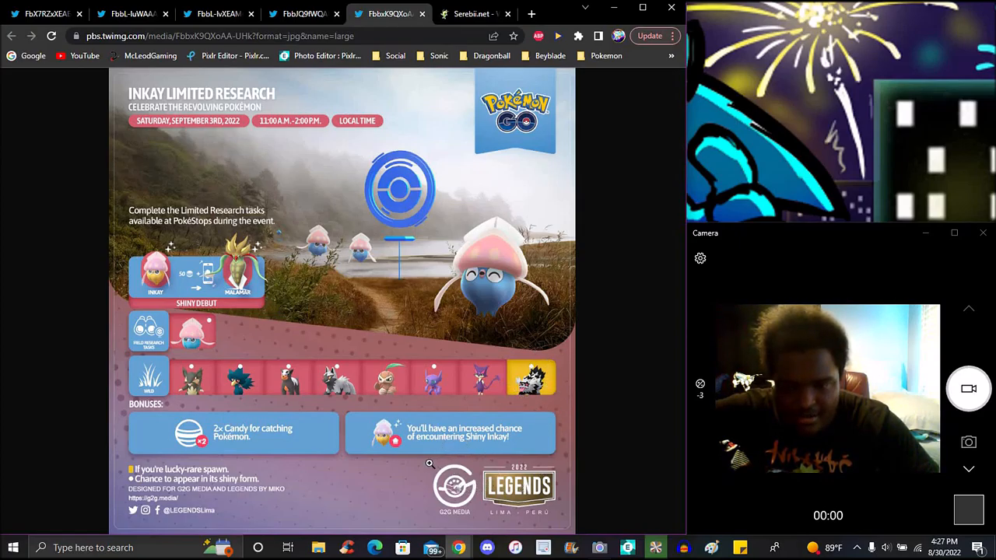
pyautogui.moveTo(249, 450)
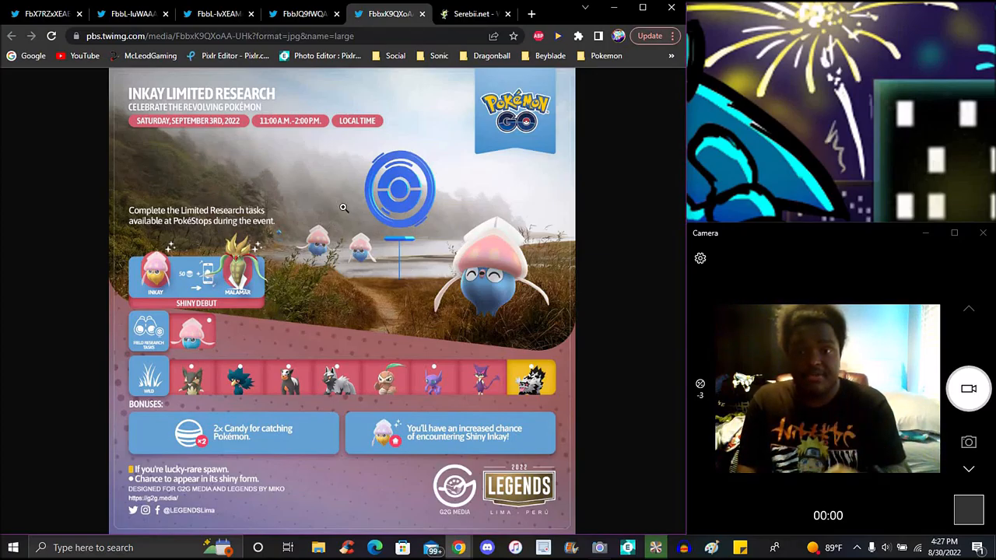
# Return from the Inkay Limited Research tab to the September Content Update infographic's Mega Raids and Events
pyautogui.click(301, 12)
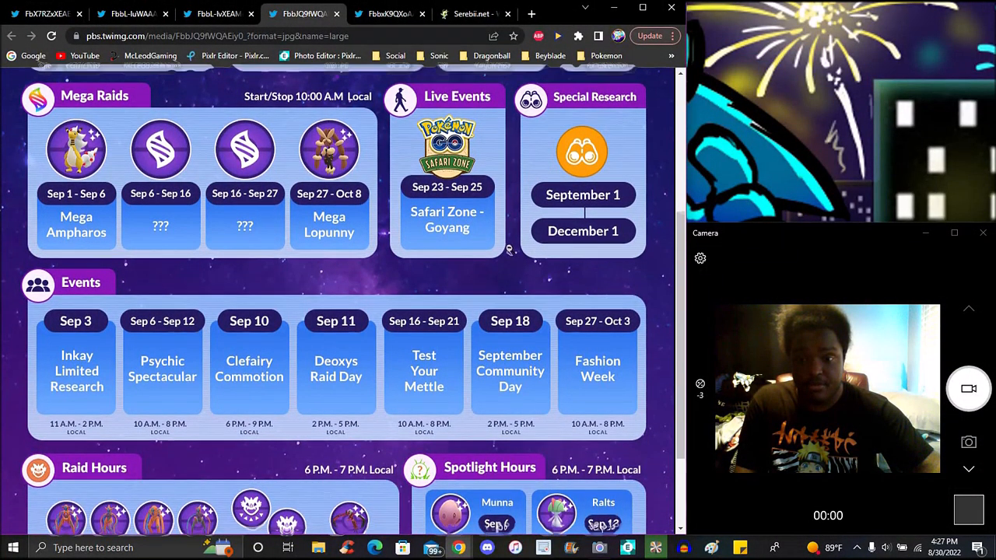
# Scroll down through the September image toward the Season of Light wild-spawns habitat listing
pyautogui.scroll(-3)
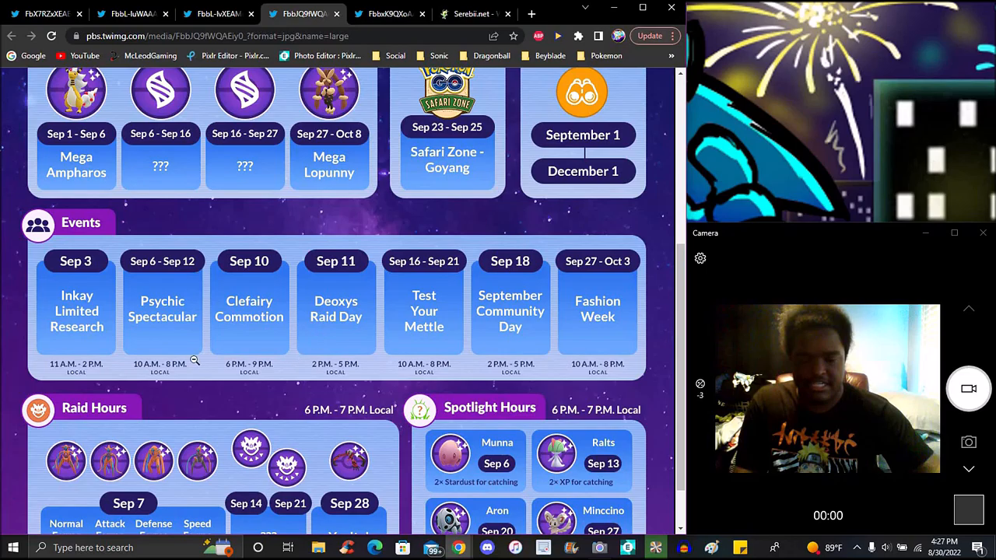
pyautogui.moveTo(185, 301)
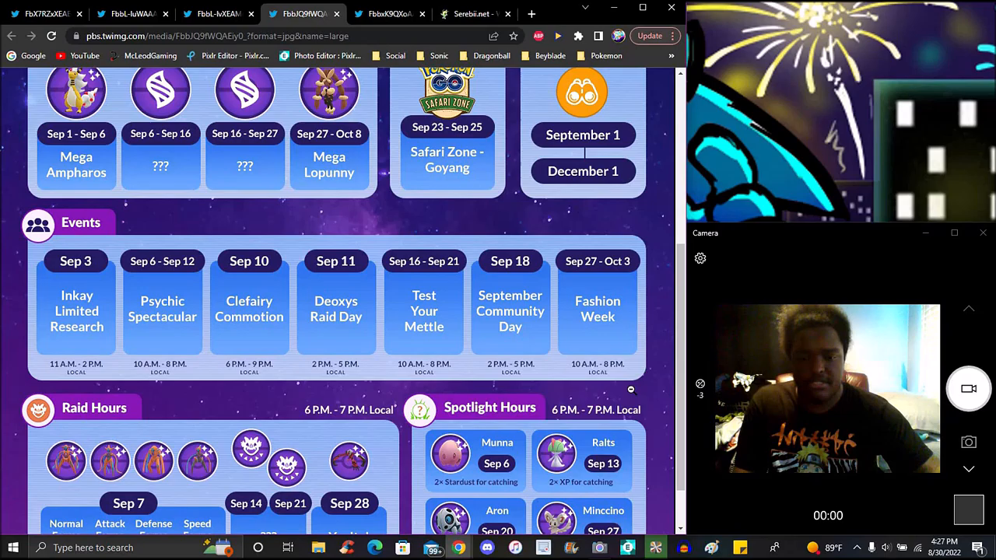
pyautogui.moveTo(616, 325)
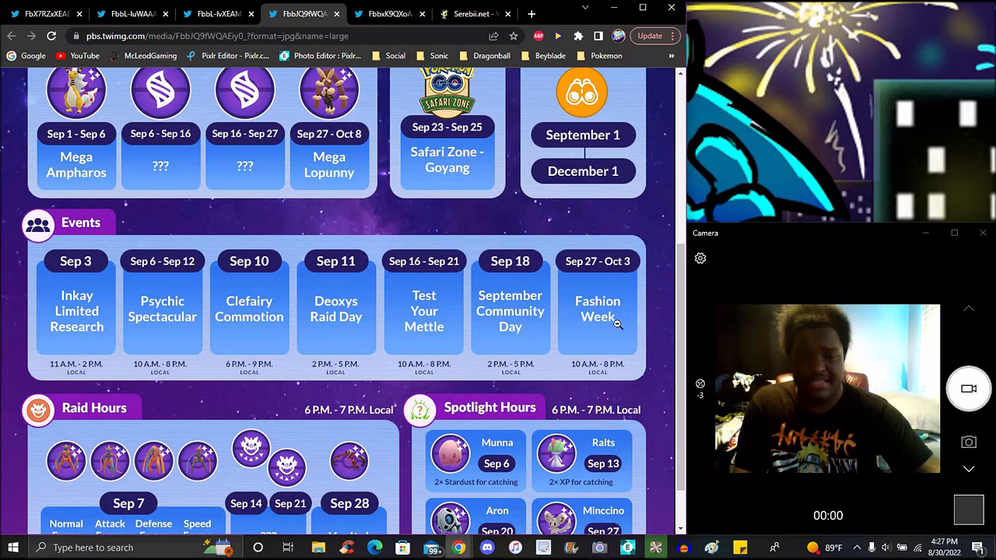
pyautogui.scroll(-3)
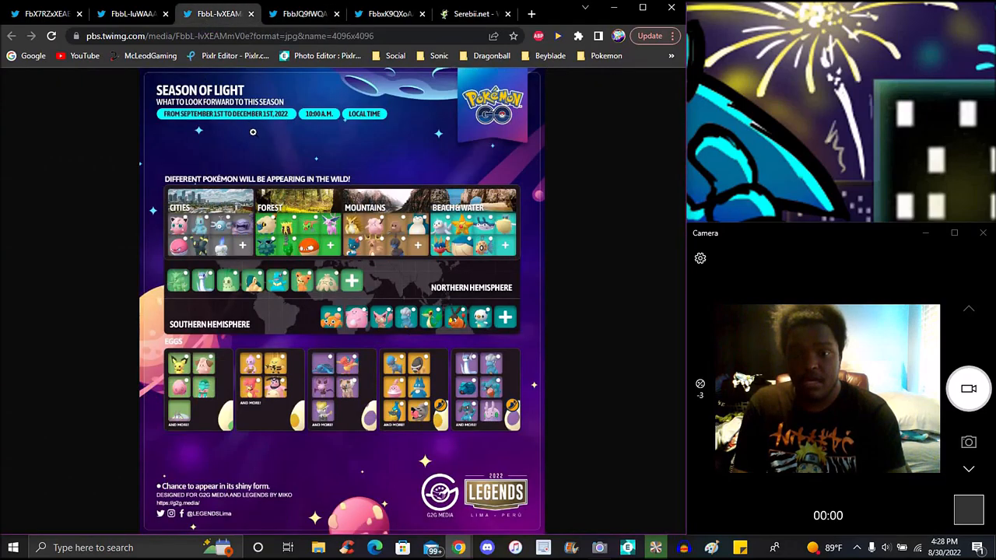
# View the Cosmog overview tab, then switch to the first image tab and reload its blank page
pyautogui.click(130, 13)
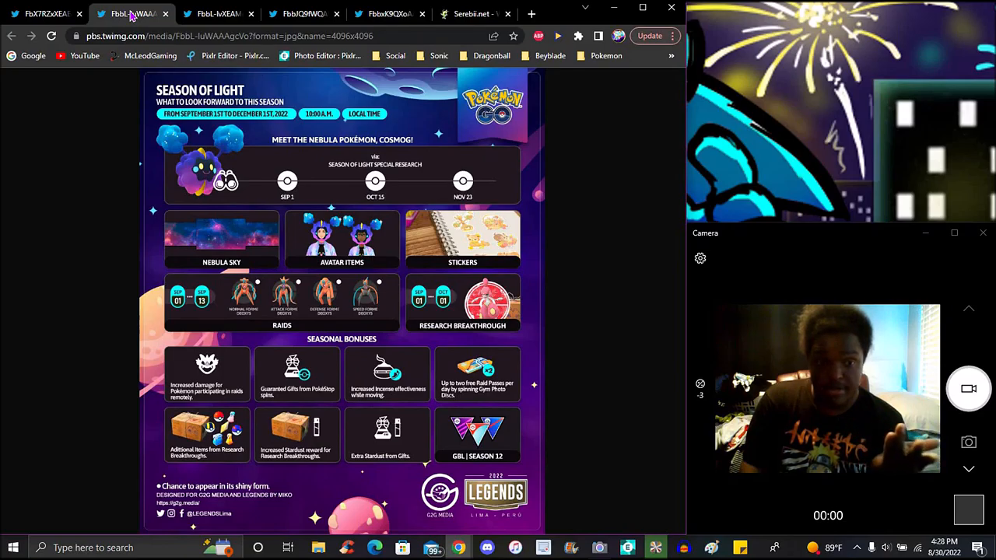
pyautogui.click(44, 13)
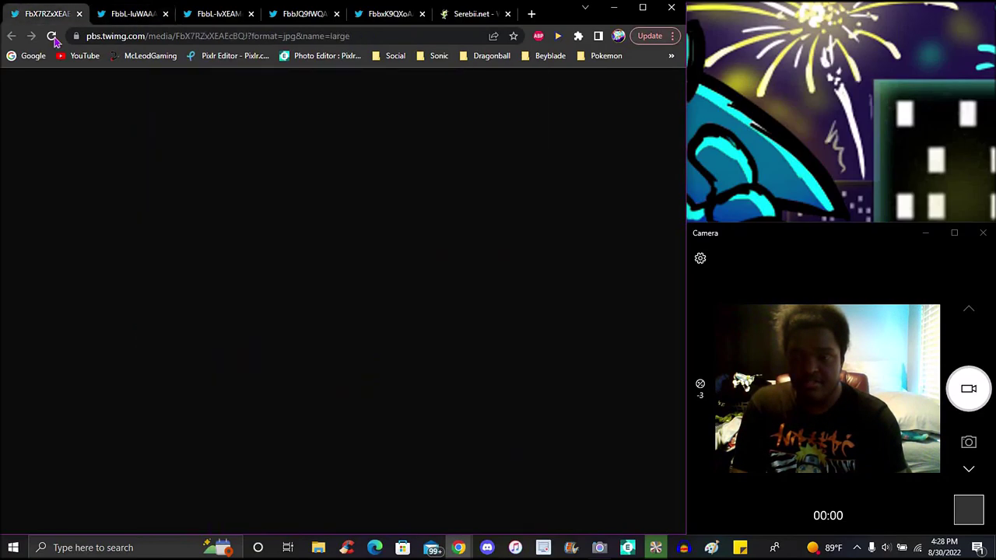
pyautogui.click(52, 36)
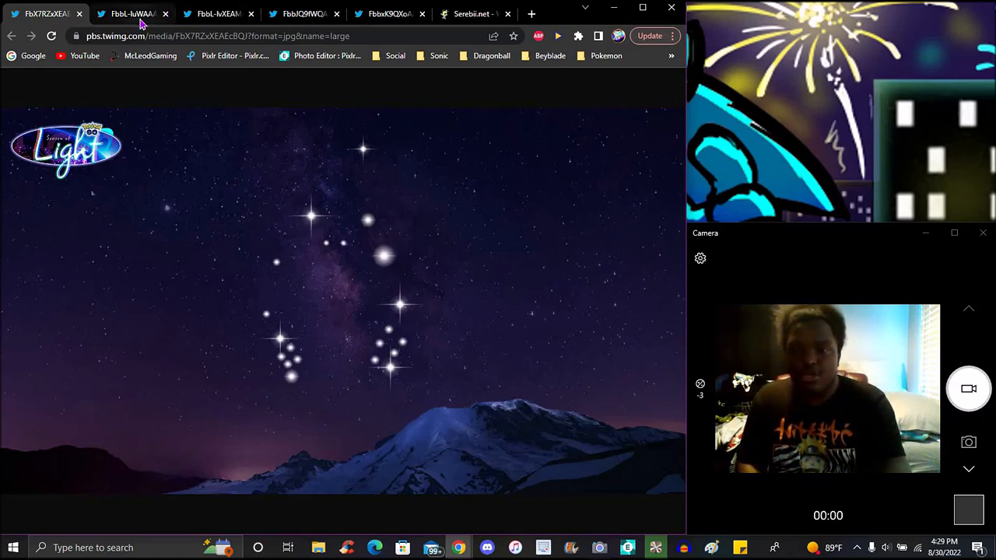
# Glance at the September Content Update tab, then return to the Season of Light starry banner
pyautogui.click(132, 12)
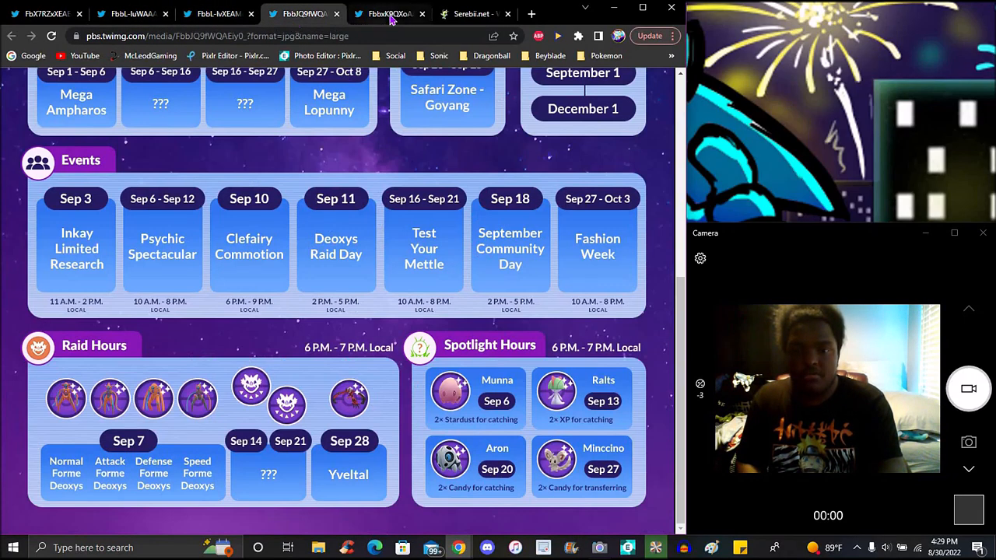
pyautogui.click(470, 12)
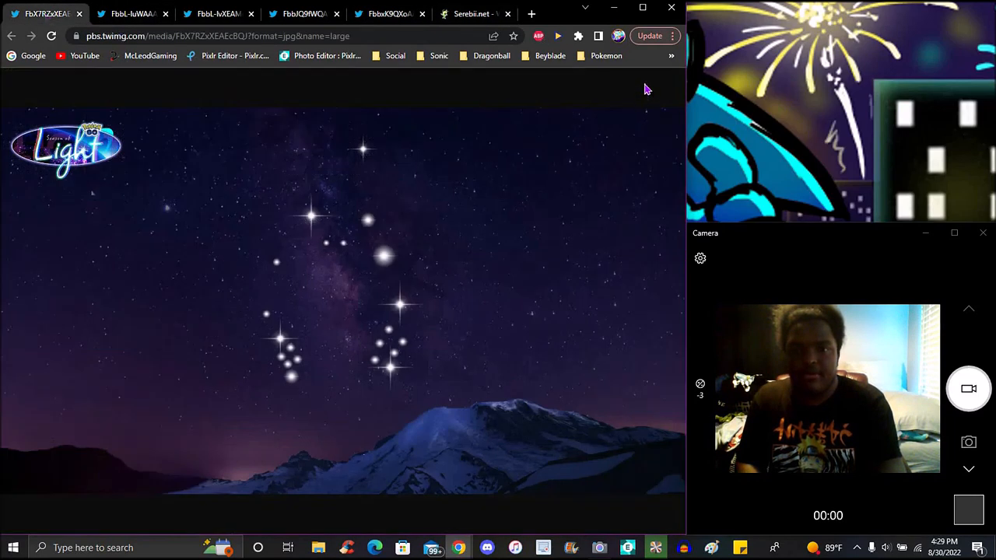
pyautogui.moveTo(644, 60)
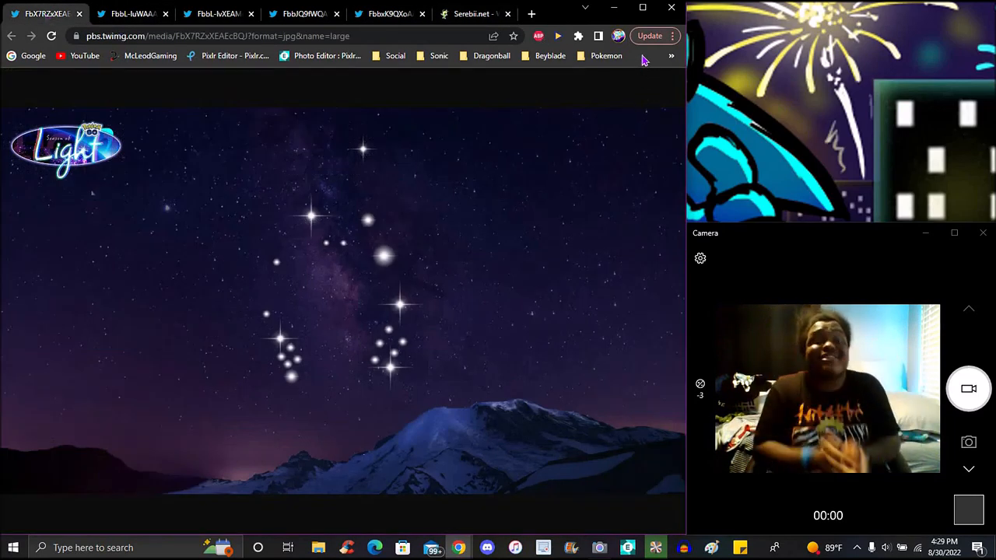